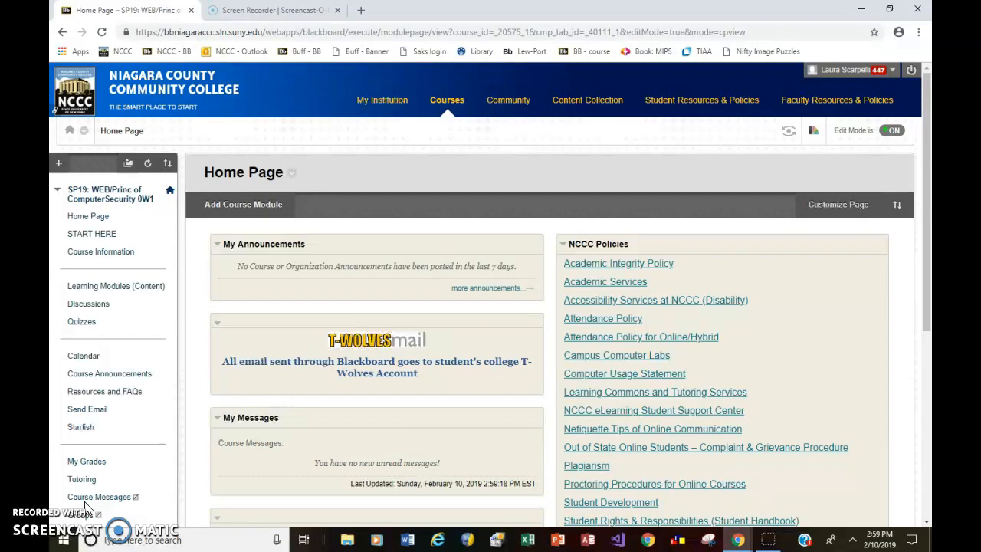
mouse_move(98, 313)
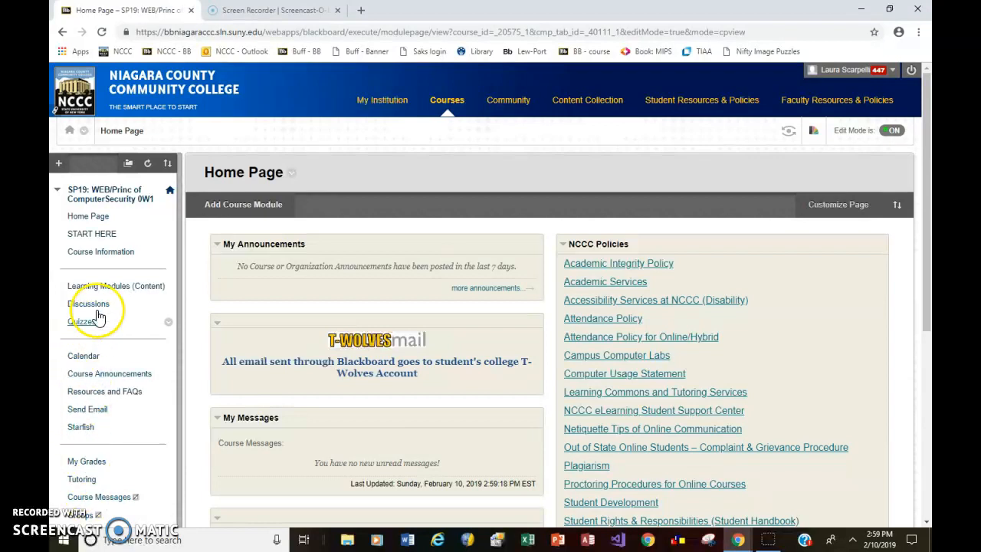
From the course's Learning Modules, open the '2. Cryptography: Units 3 and 4' folder
left_click(117, 286)
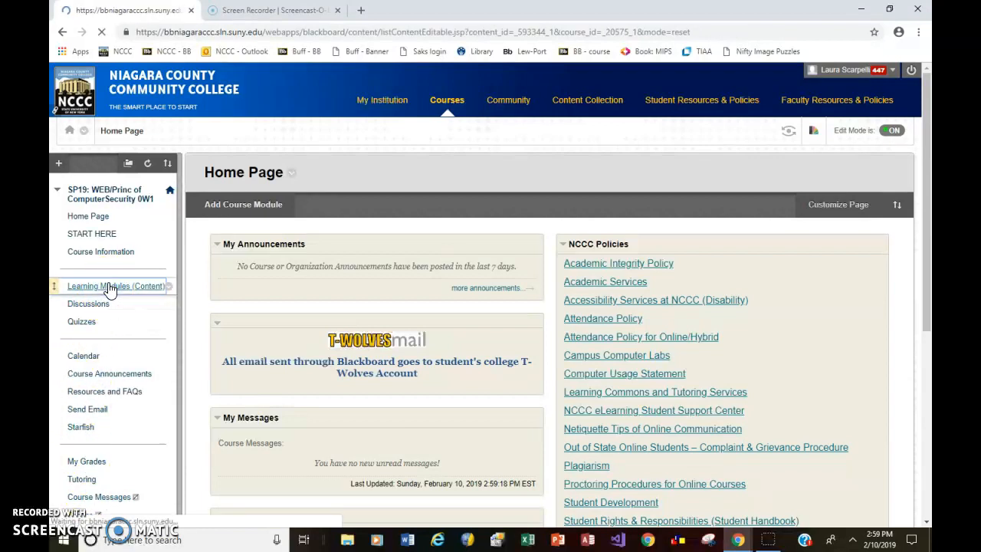
left_click(116, 287)
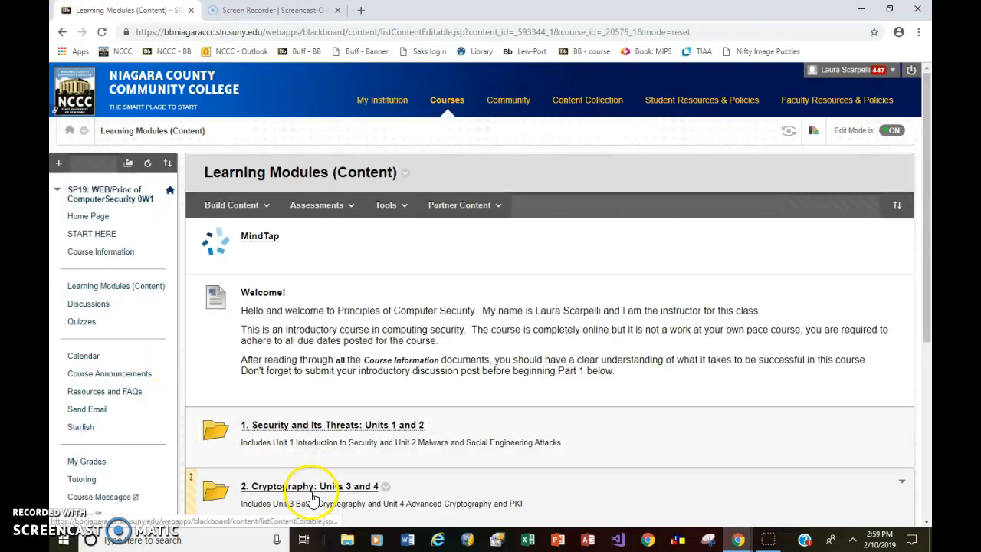
left_click(309, 486)
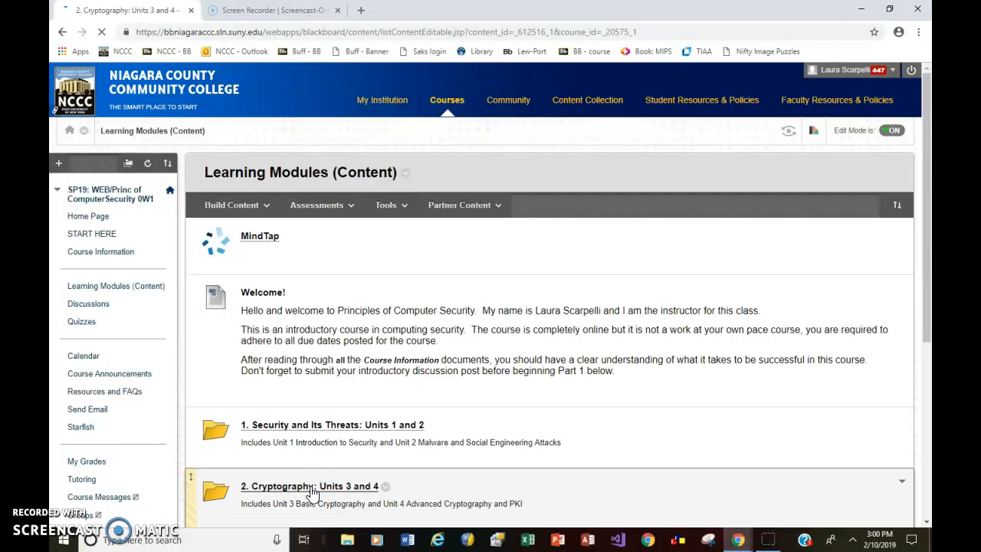
left_click(310, 486)
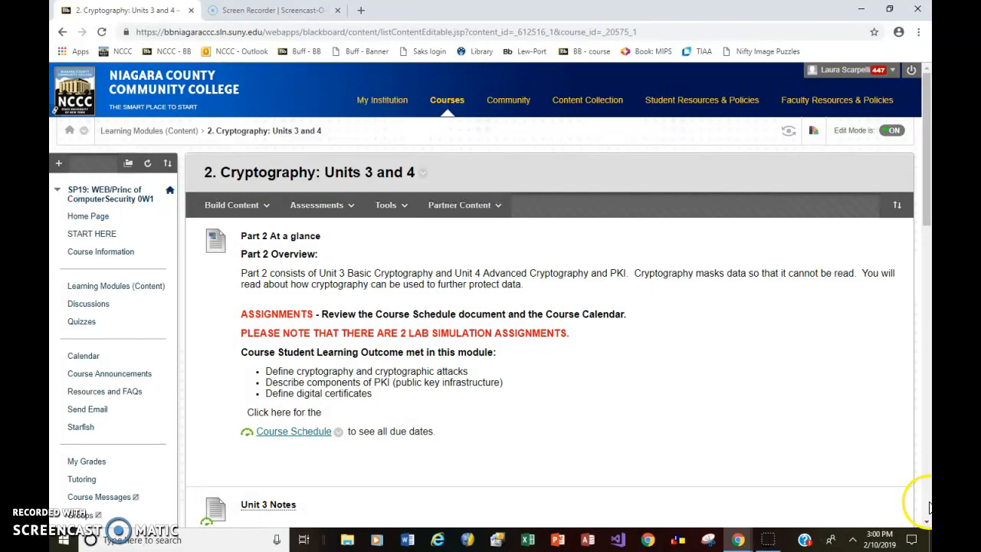
Scroll the module down to the Live Virtual Machine Lab 3-1: Encryption and Hashing item
scroll("down", 3)
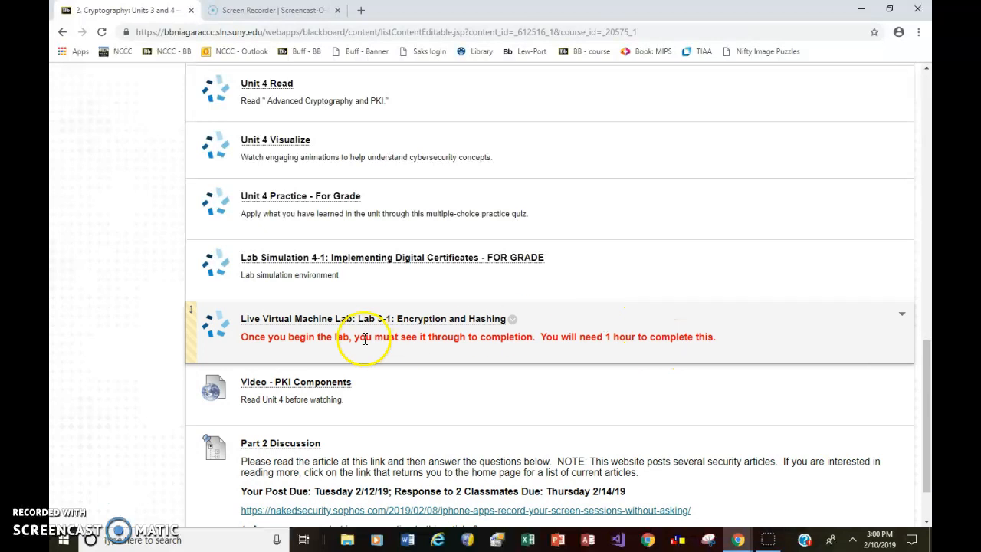
mouse_move(376, 354)
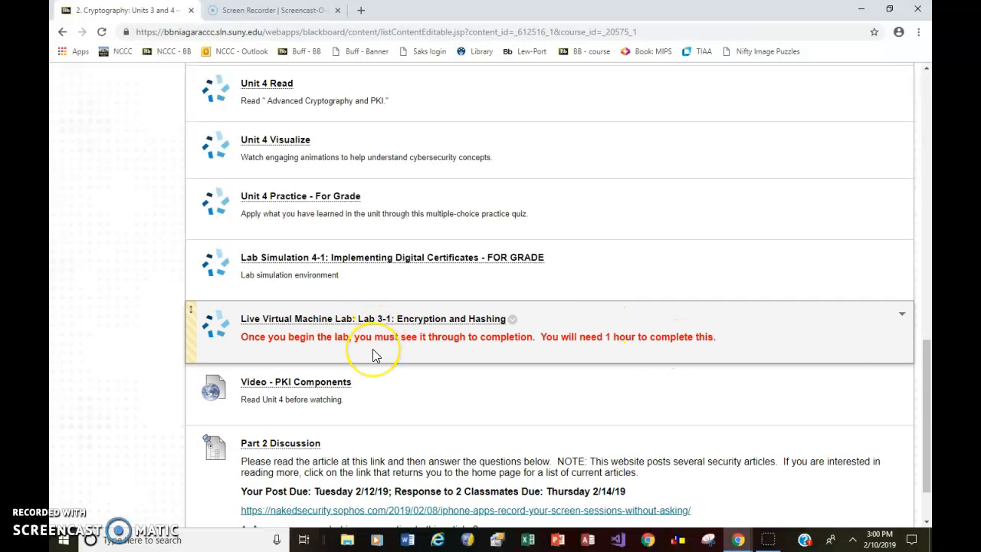
mouse_move(376, 354)
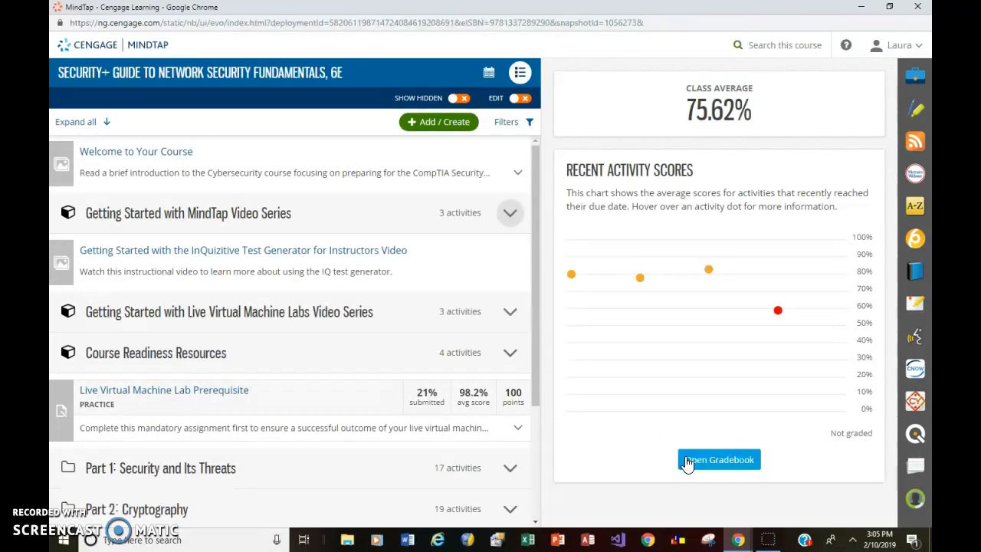
mouse_move(518, 428)
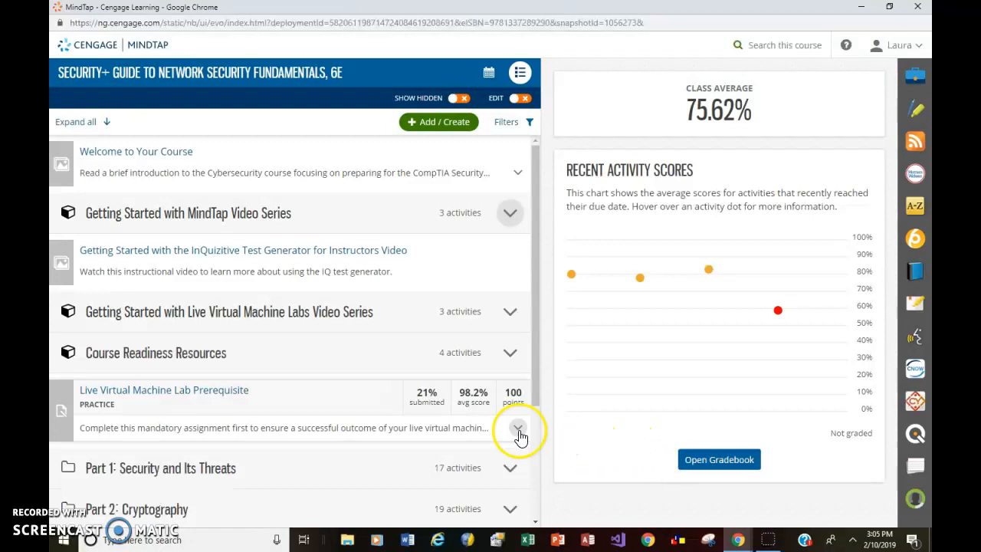
left_click(518, 427)
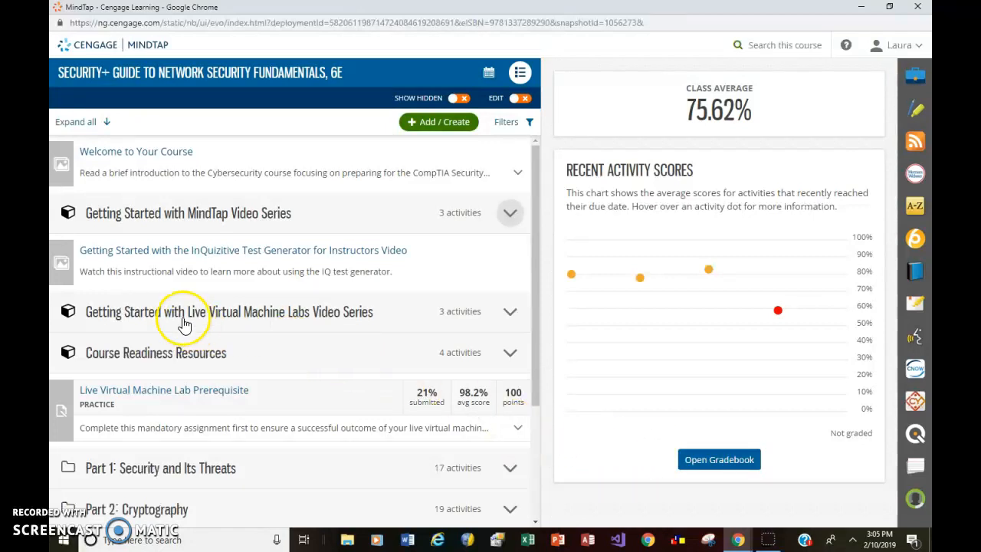
mouse_move(290, 317)
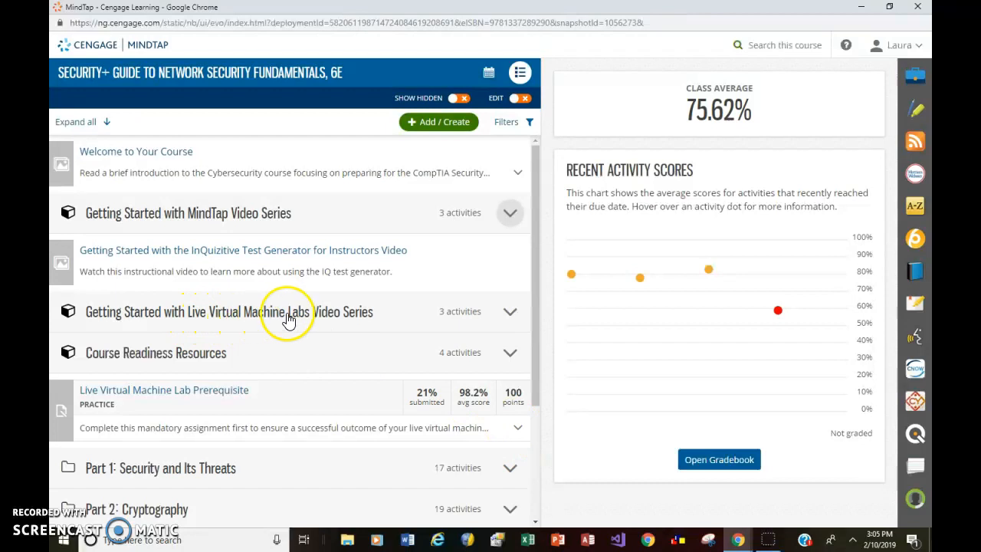
mouse_move(509, 315)
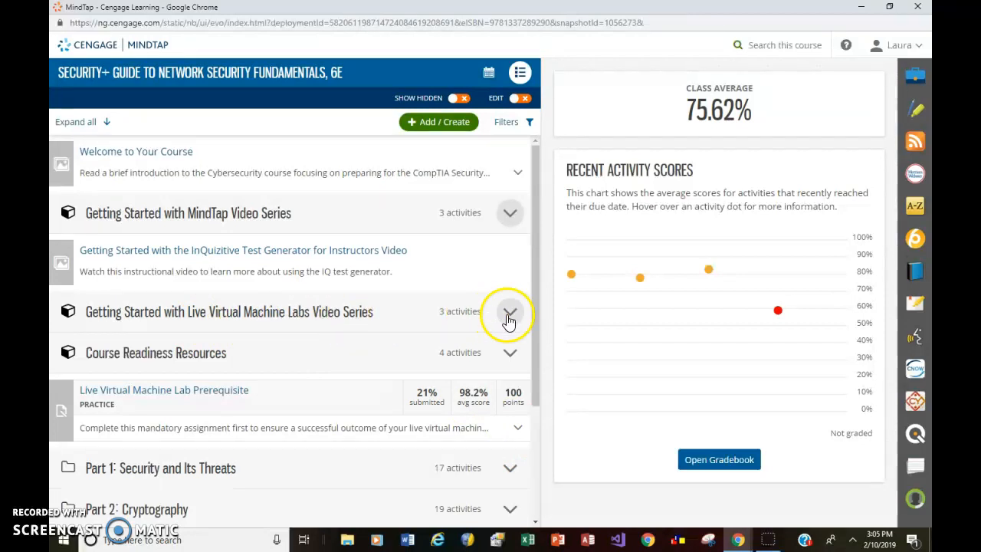
left_click(509, 314)
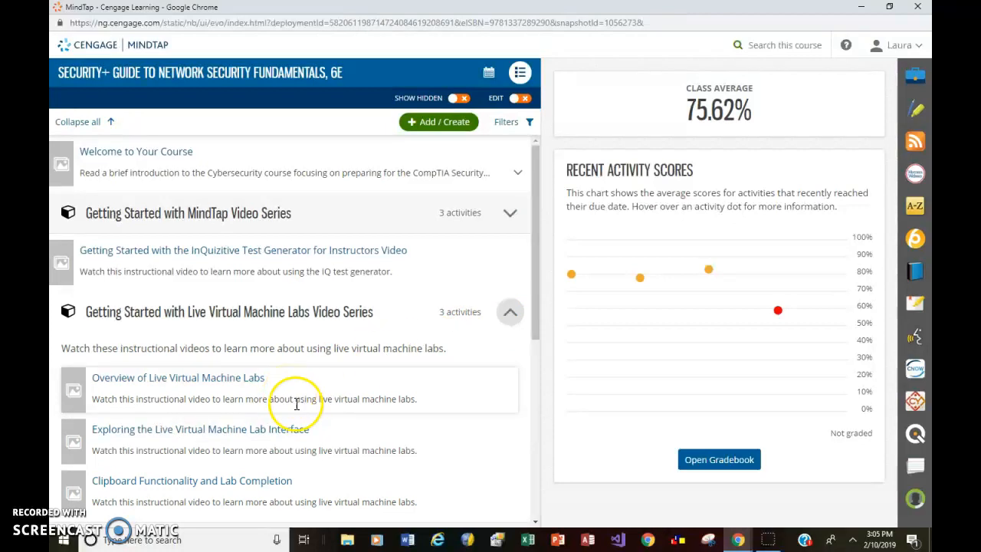
mouse_move(325, 437)
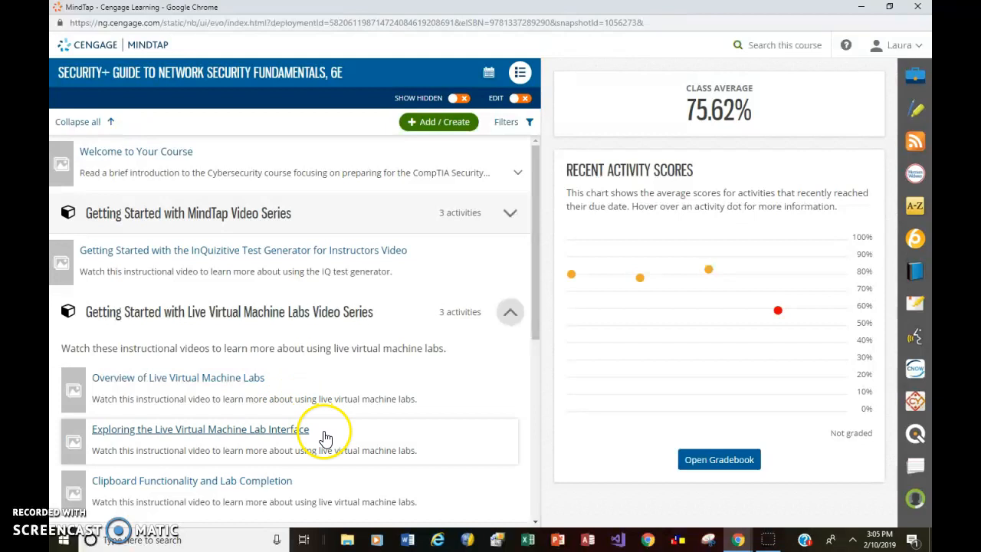
mouse_move(322, 489)
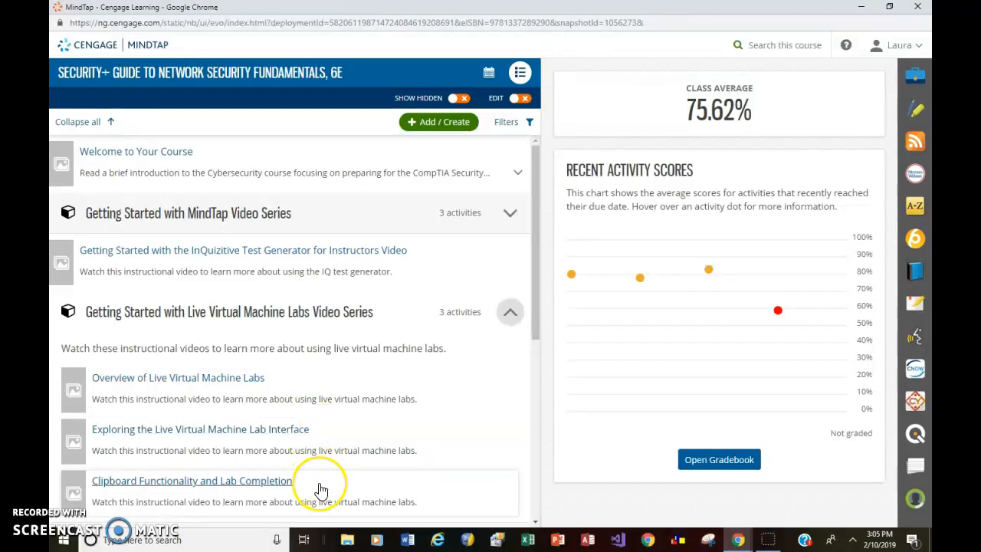
mouse_move(239, 383)
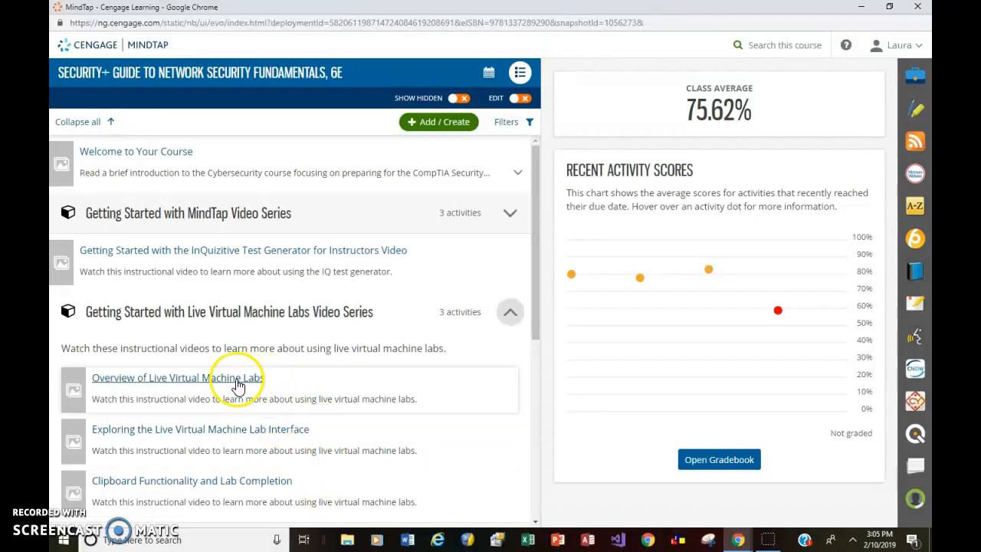
mouse_move(226, 391)
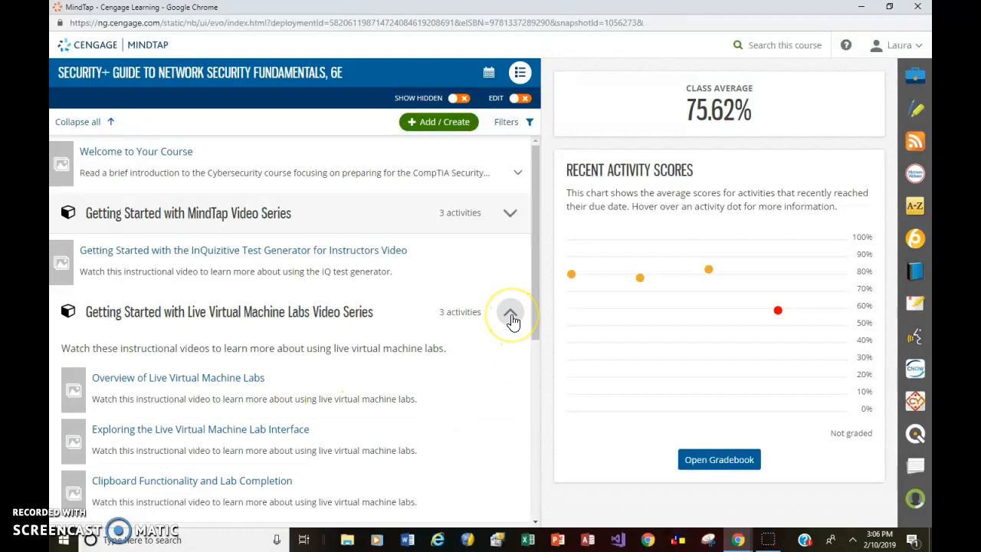
left_click(511, 312)
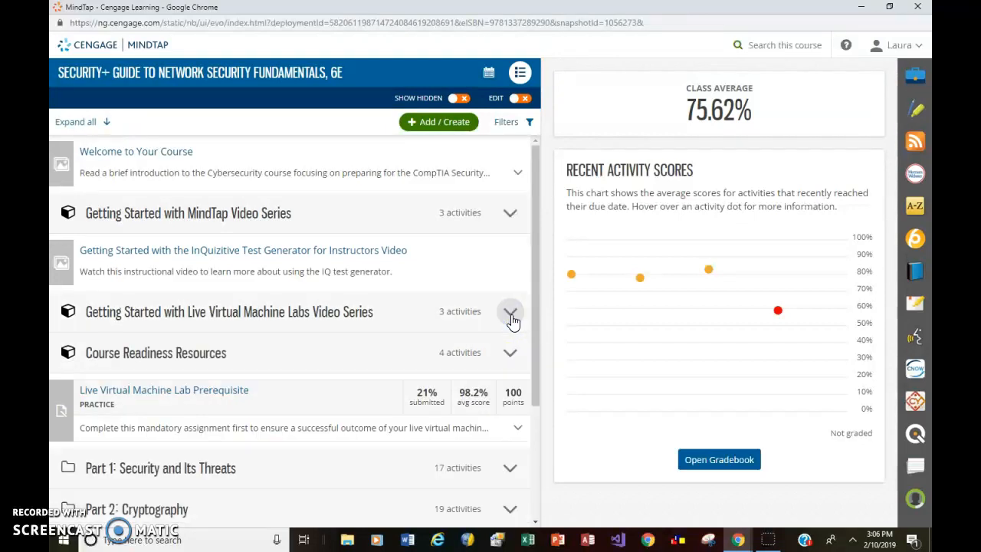
mouse_move(533, 510)
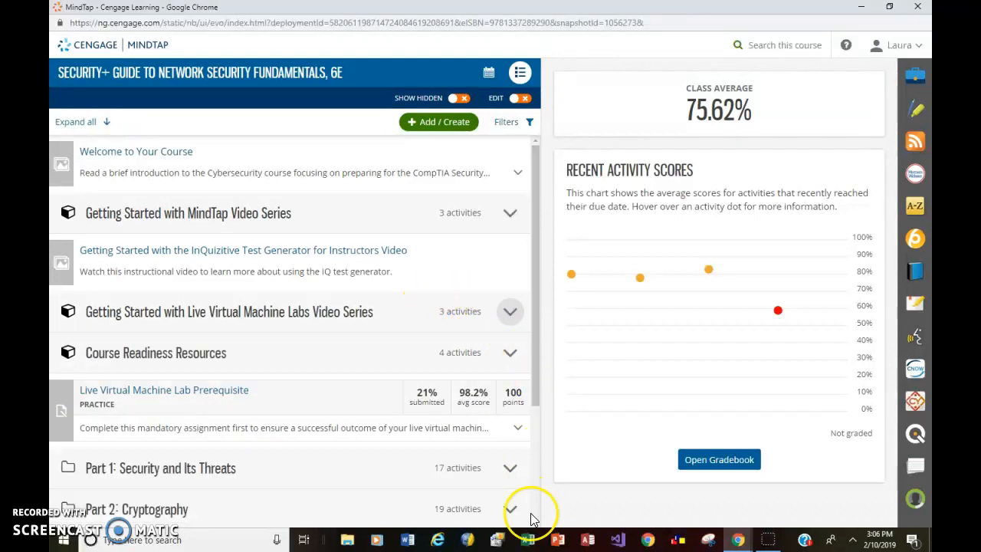
Expand Unit 3: Basic Cryptography and its Unit 3 Live Virtual Machine Labs list
scroll("down", 3)
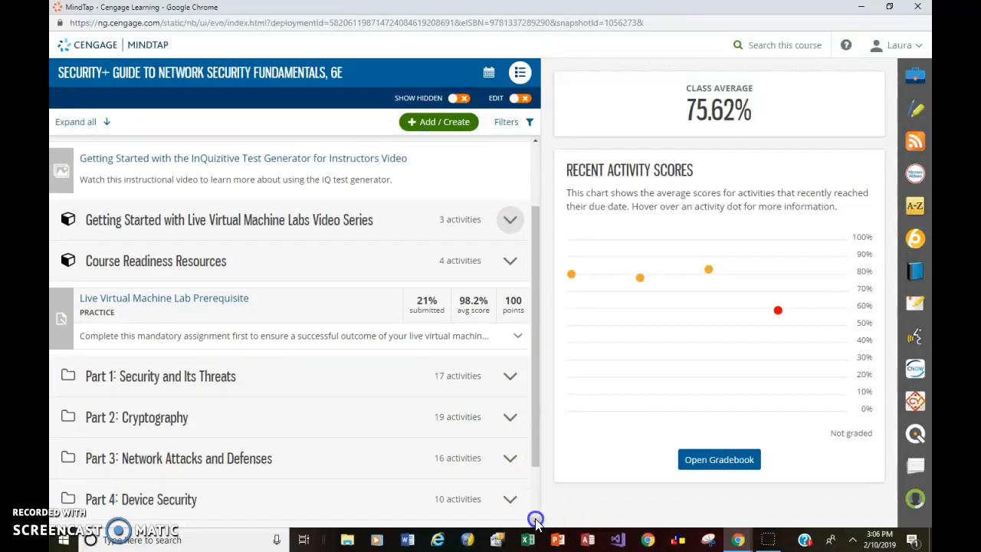
scroll("down", 3)
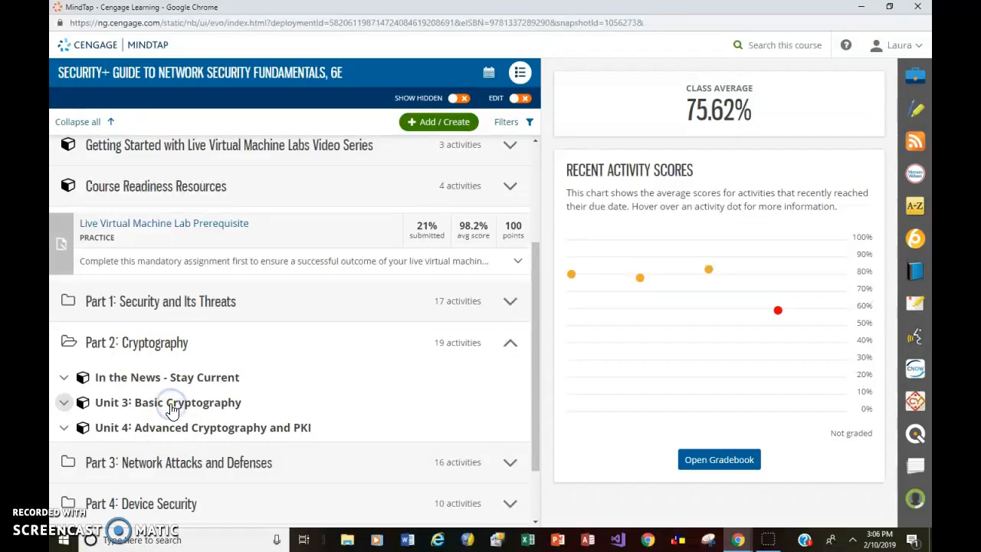
left_click(65, 401)
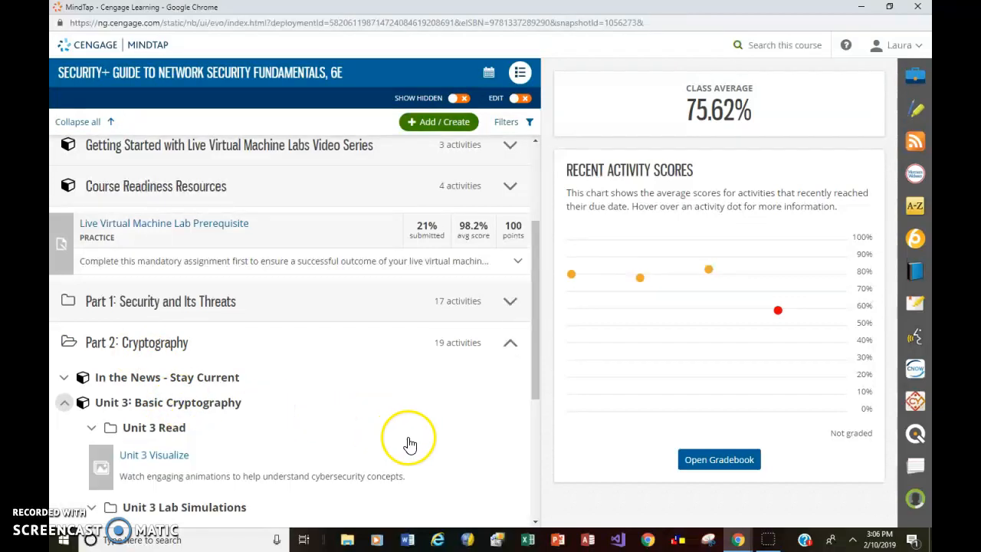
scroll("down", 3)
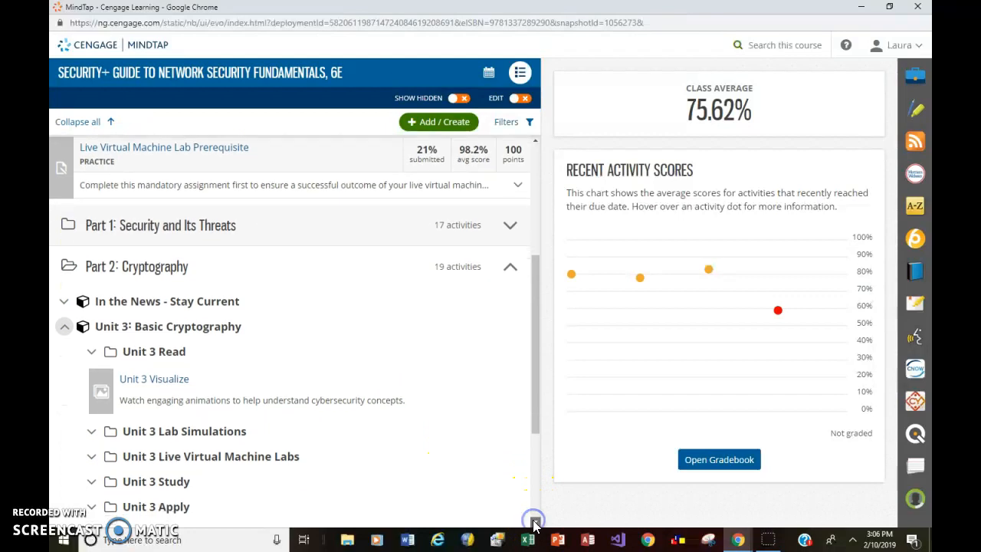
scroll("down", 3)
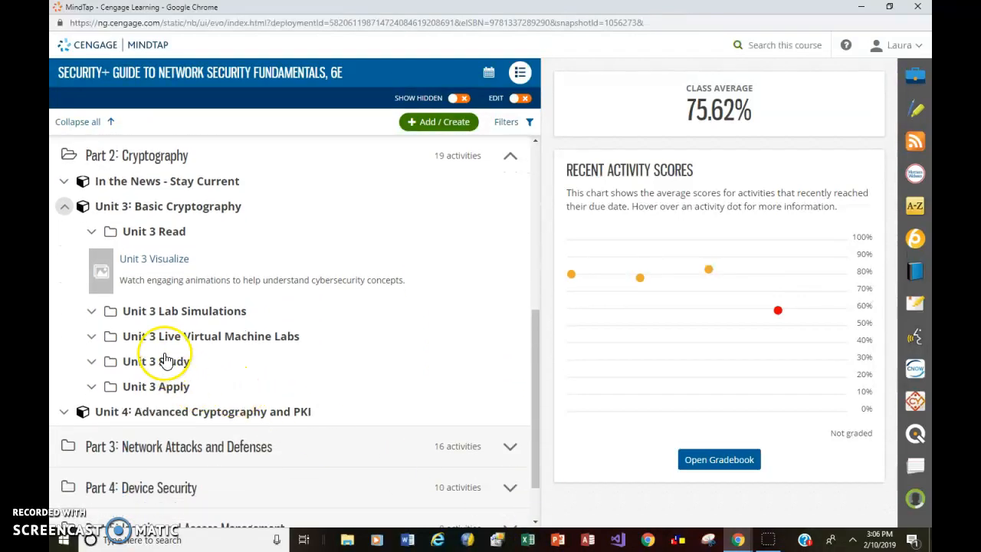
mouse_move(182, 343)
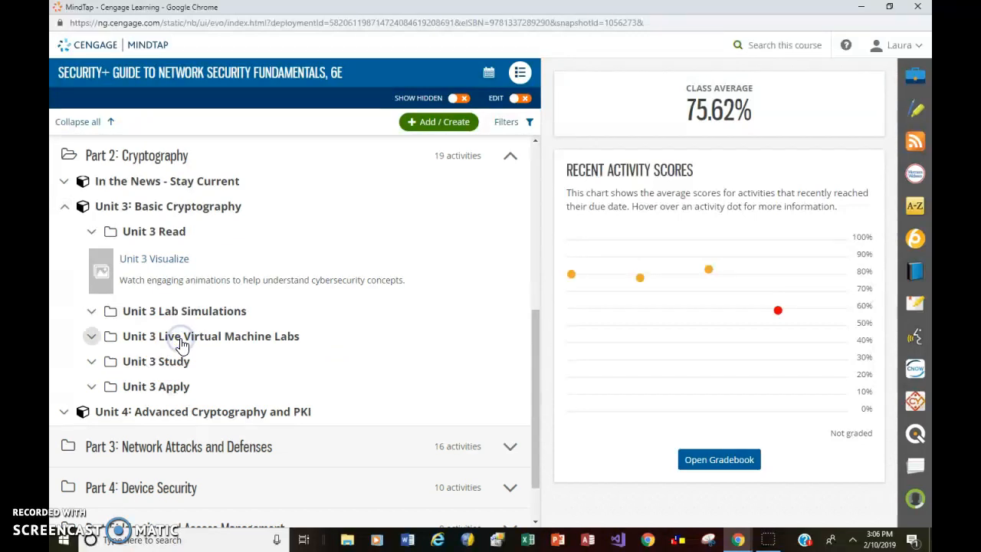
left_click(92, 336)
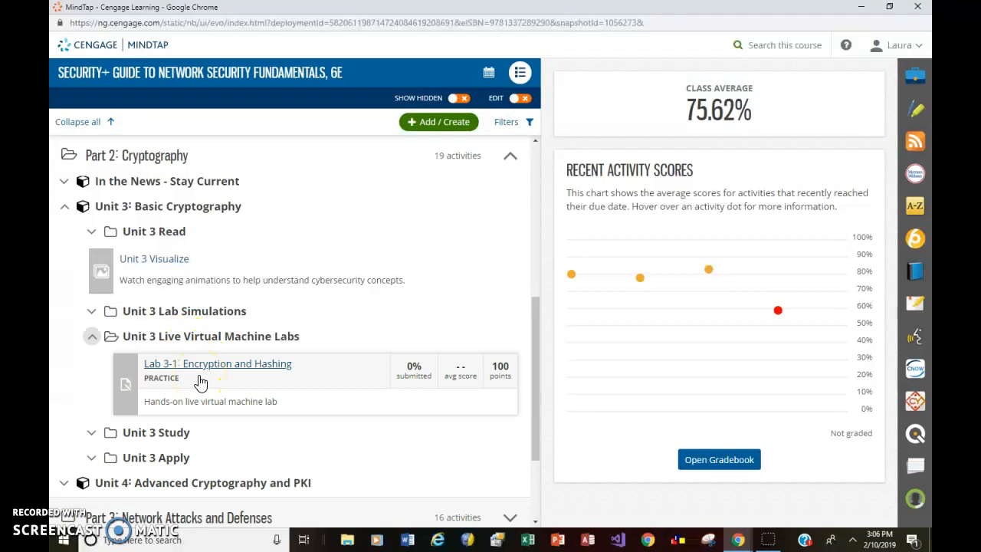
Open the Lab 3-1: Encryption and Hashing activity
left_click(218, 363)
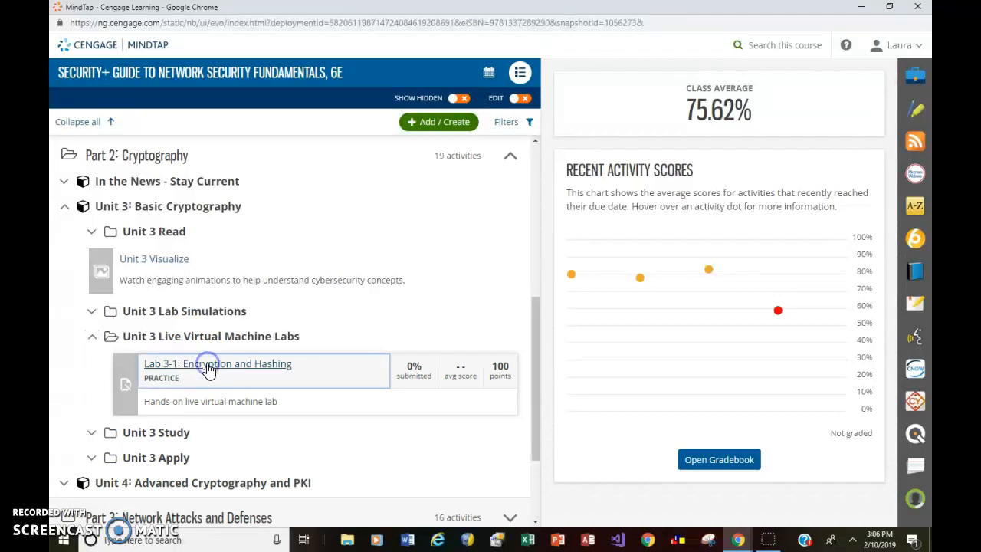
left_click(218, 364)
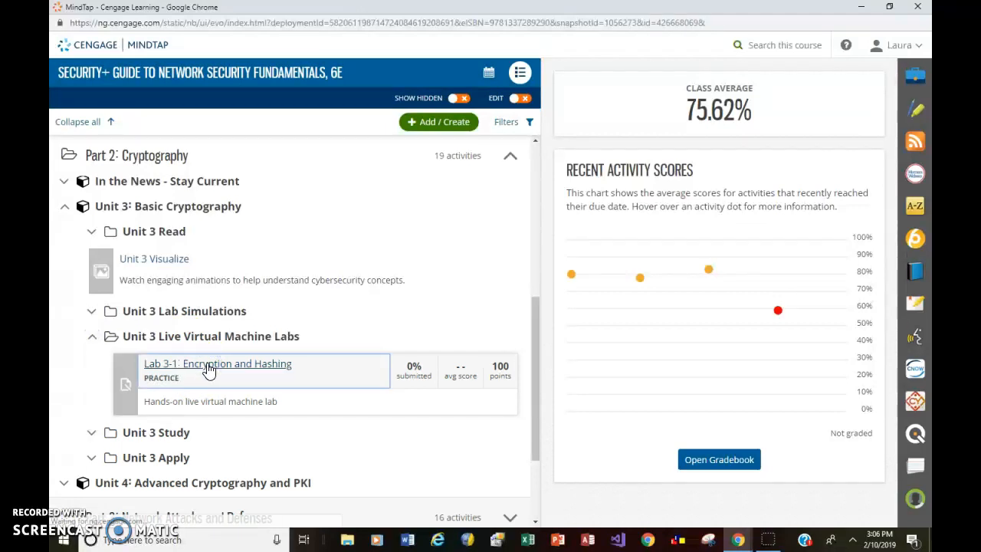
left_click(218, 364)
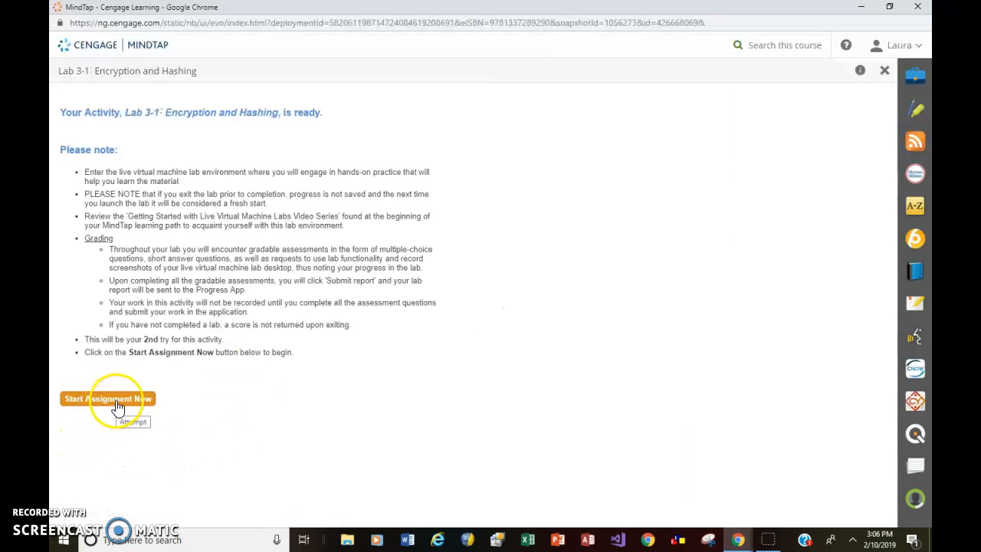
Start the Lab 3-1 assignment so the virtual machine list loads
left_click(108, 399)
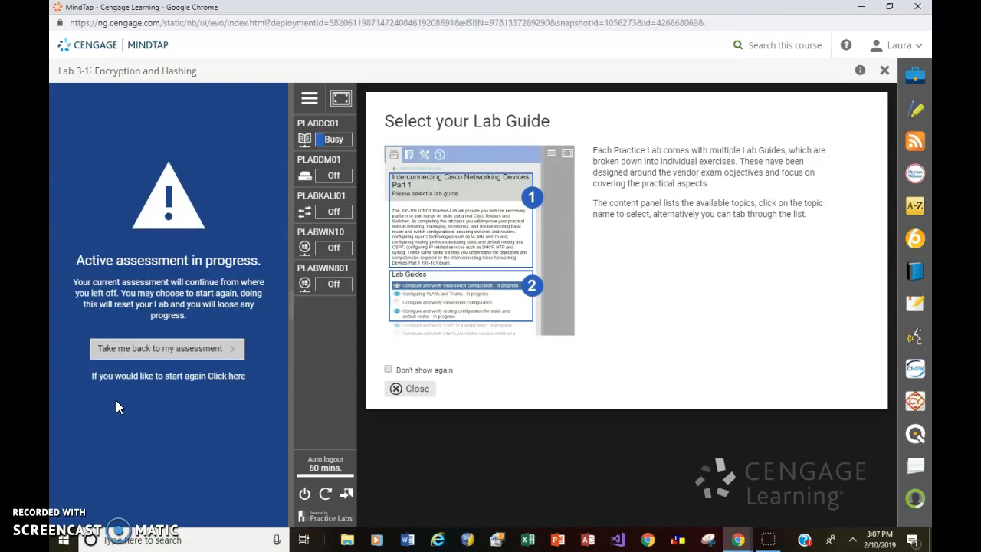
mouse_move(121, 396)
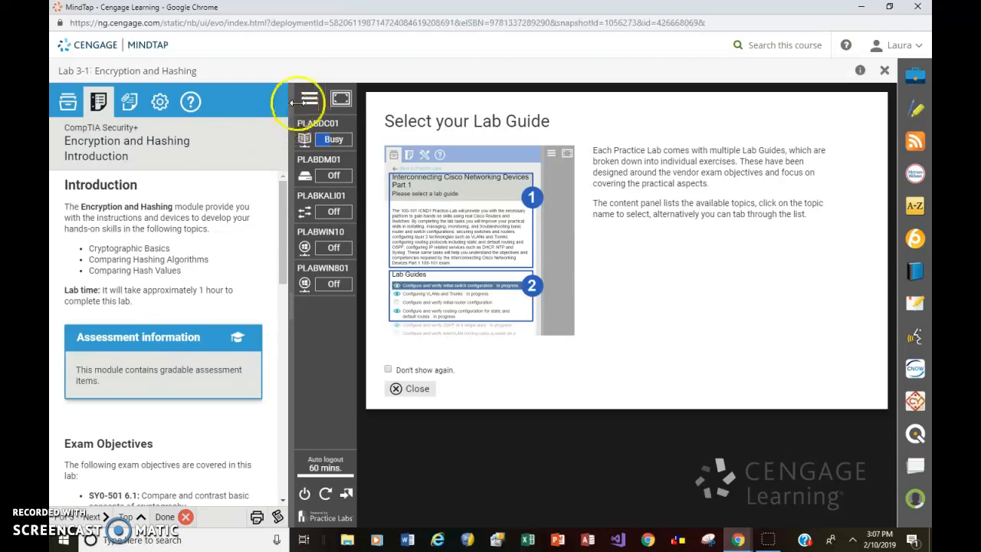
mouse_move(330, 460)
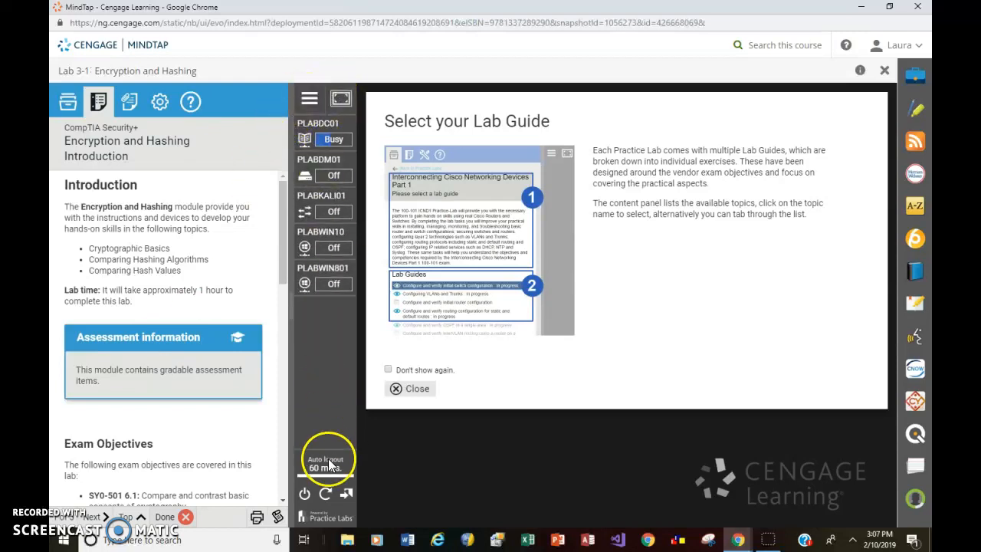
left_click(322, 273)
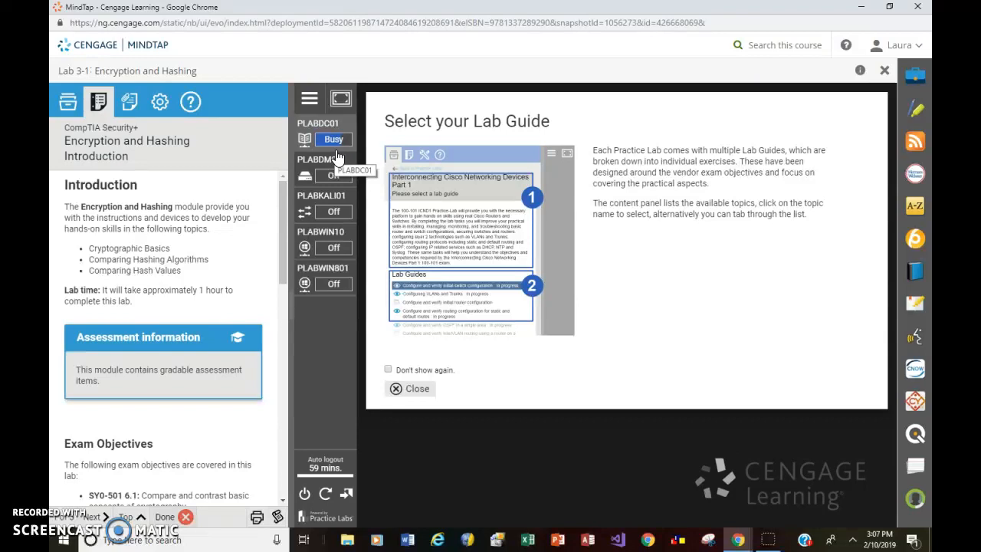
mouse_move(518, 208)
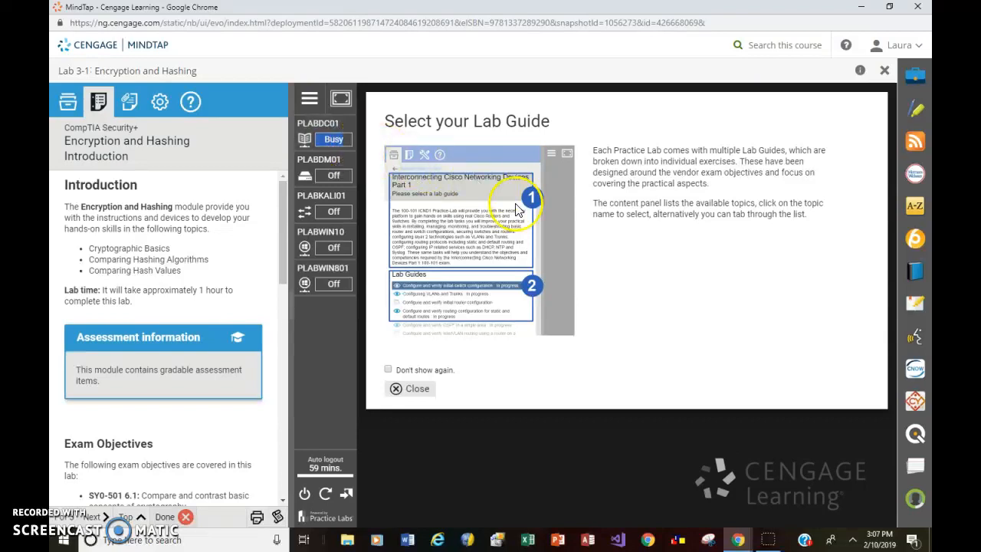
mouse_move(662, 124)
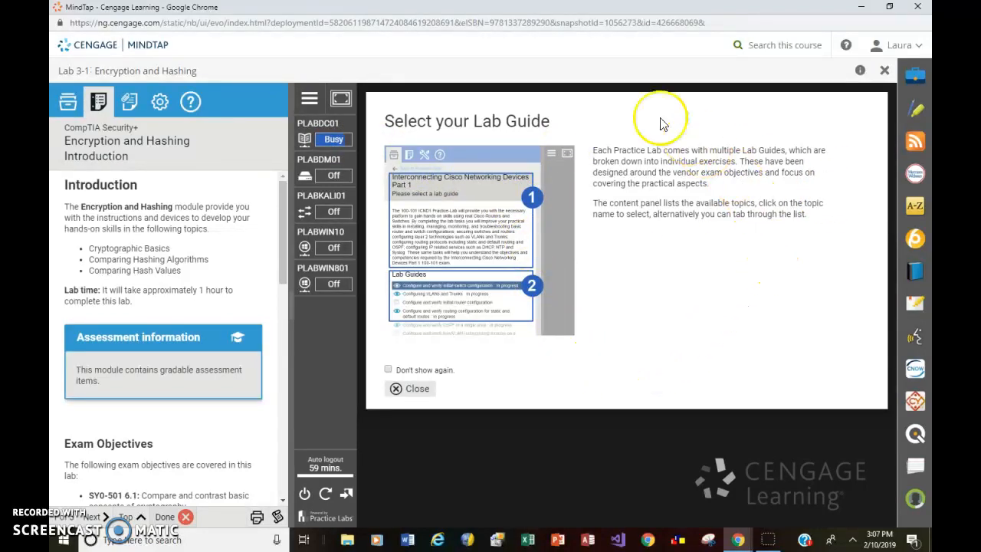
mouse_move(509, 315)
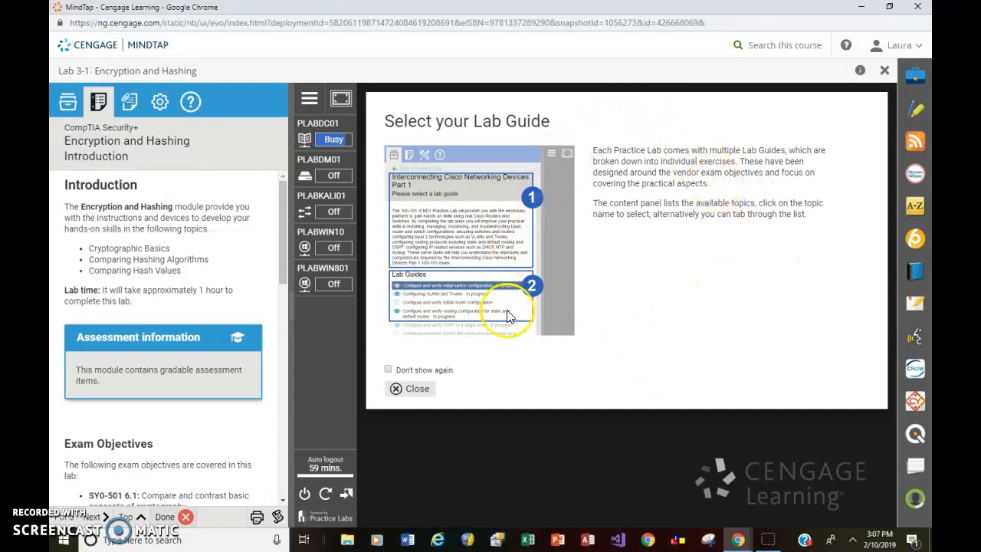
mouse_move(610, 111)
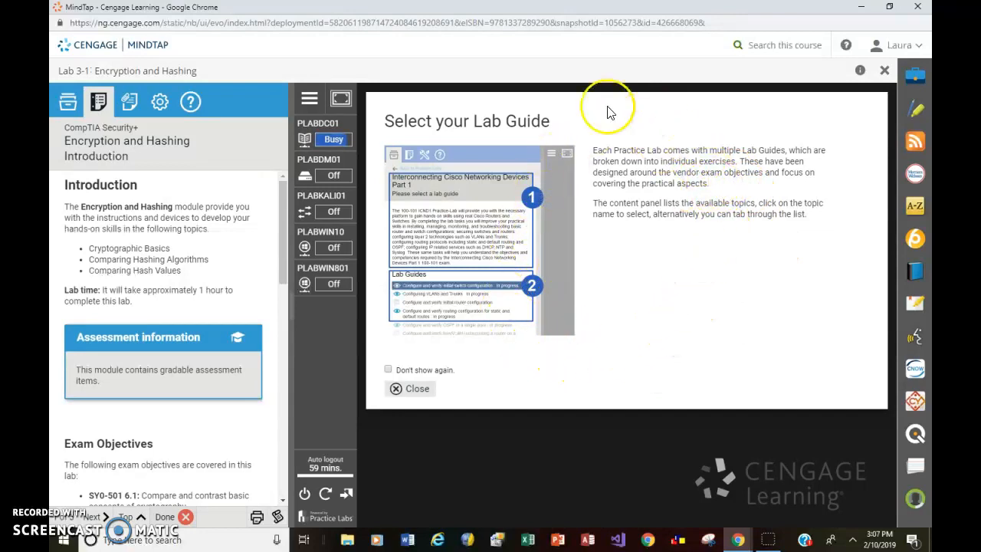
mouse_move(658, 104)
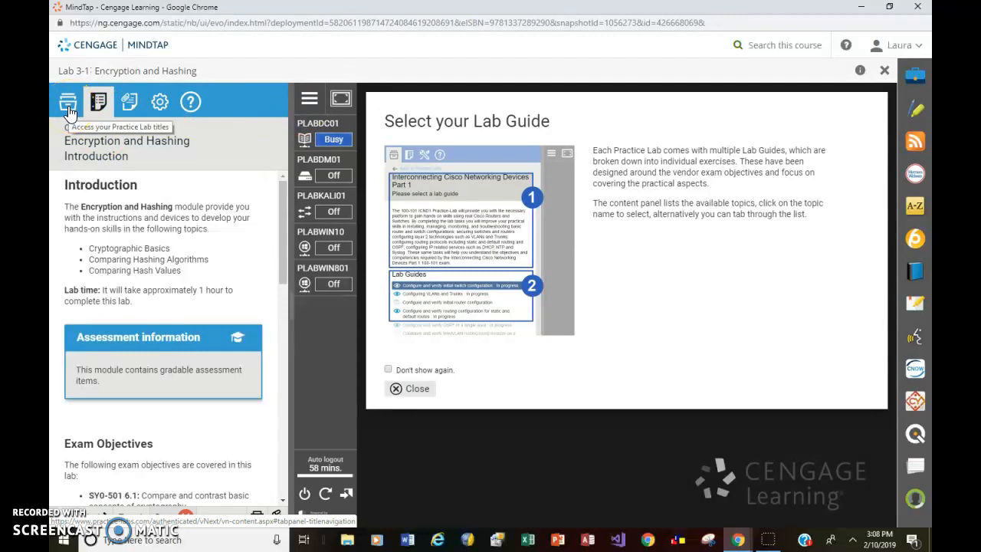
mouse_move(98, 101)
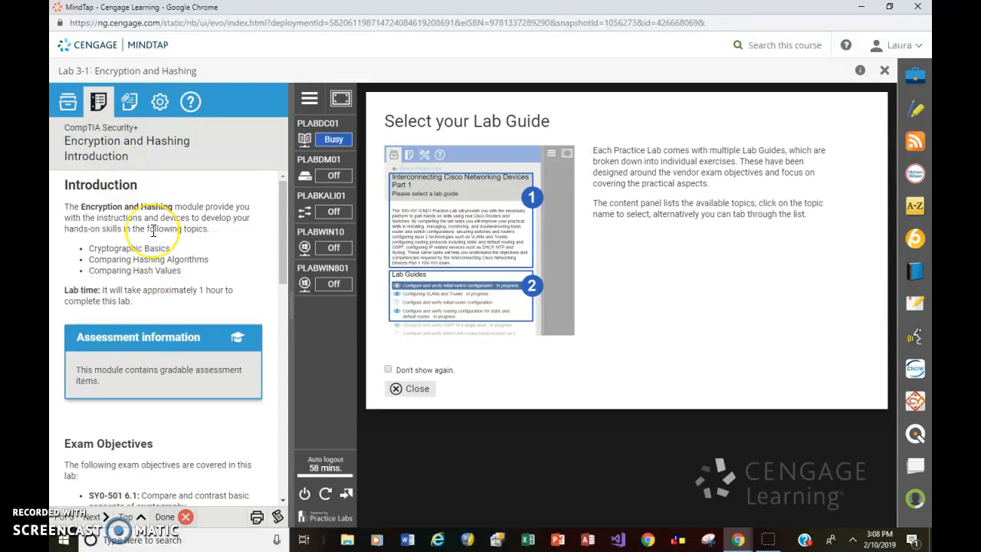
mouse_move(128, 101)
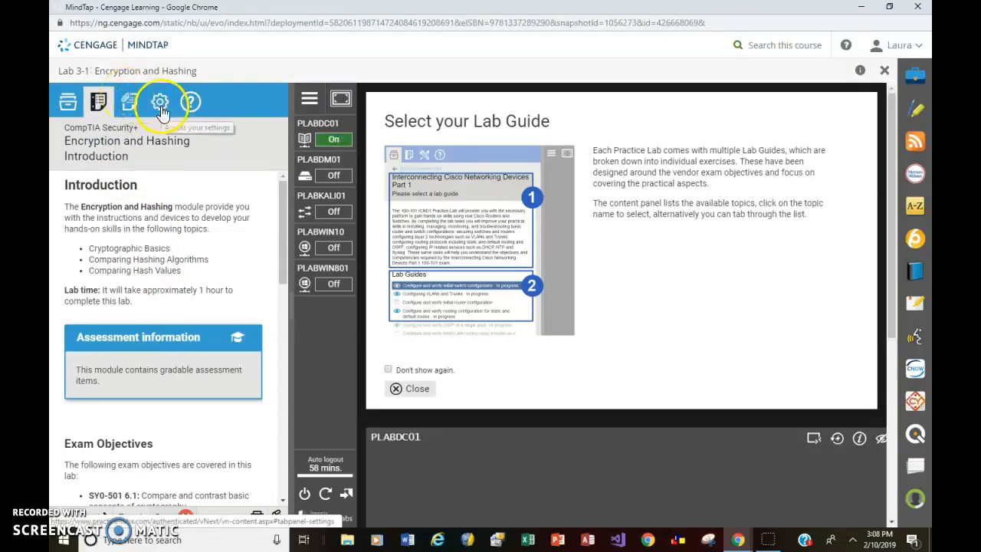
mouse_move(98, 101)
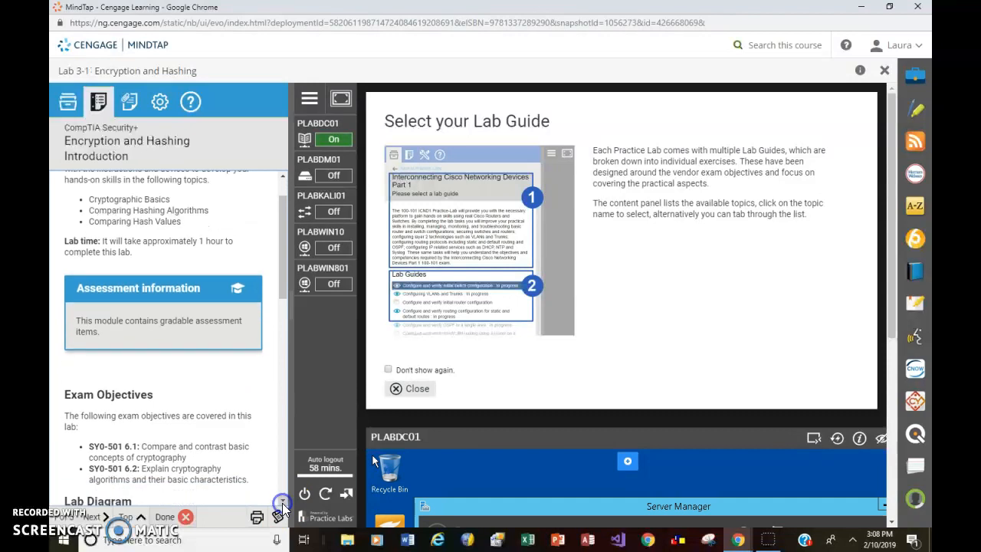
Scroll the Introduction panel to the Connecting to your lab notes naming PLABDC01 and PLABWIN10
scroll("down", 3)
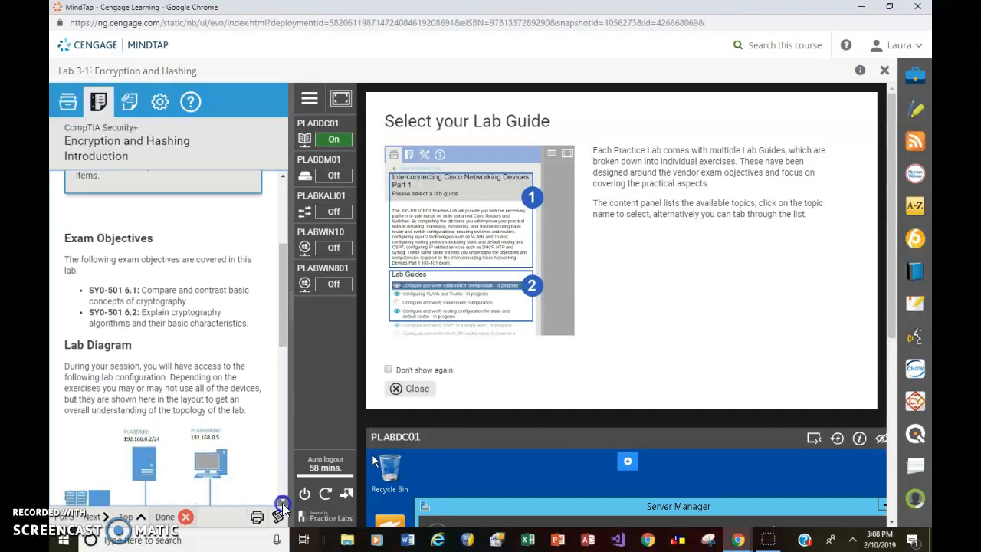
scroll("down", 3)
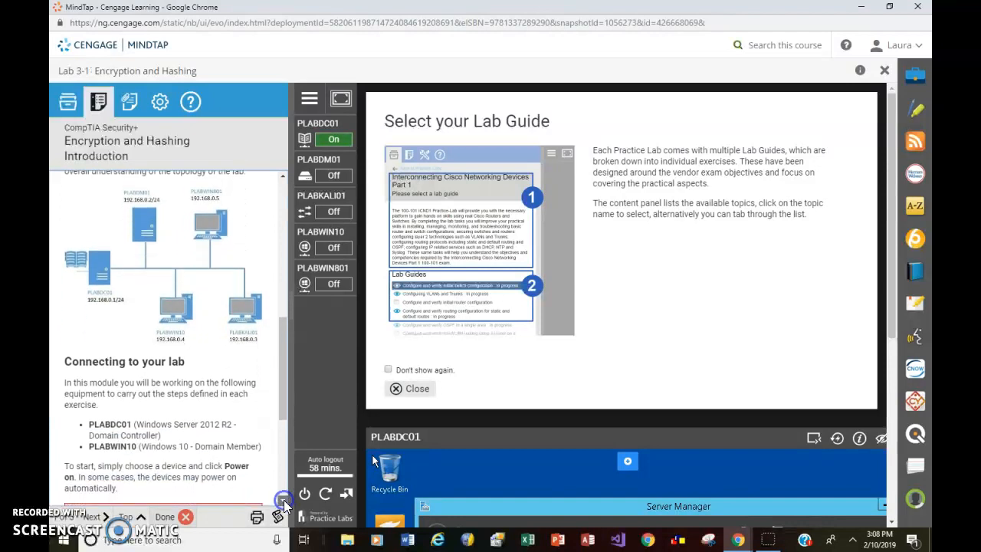
scroll("down", 3)
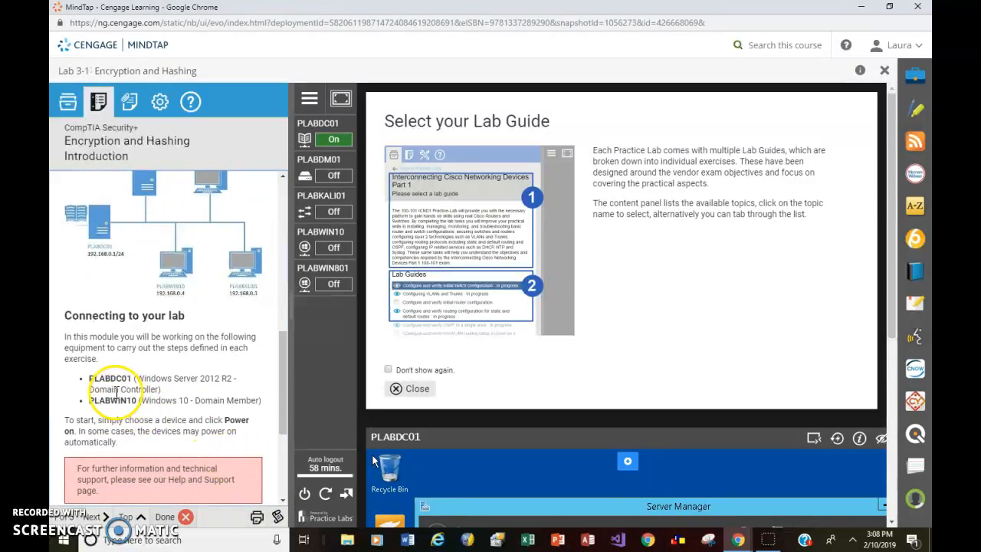
mouse_move(130, 414)
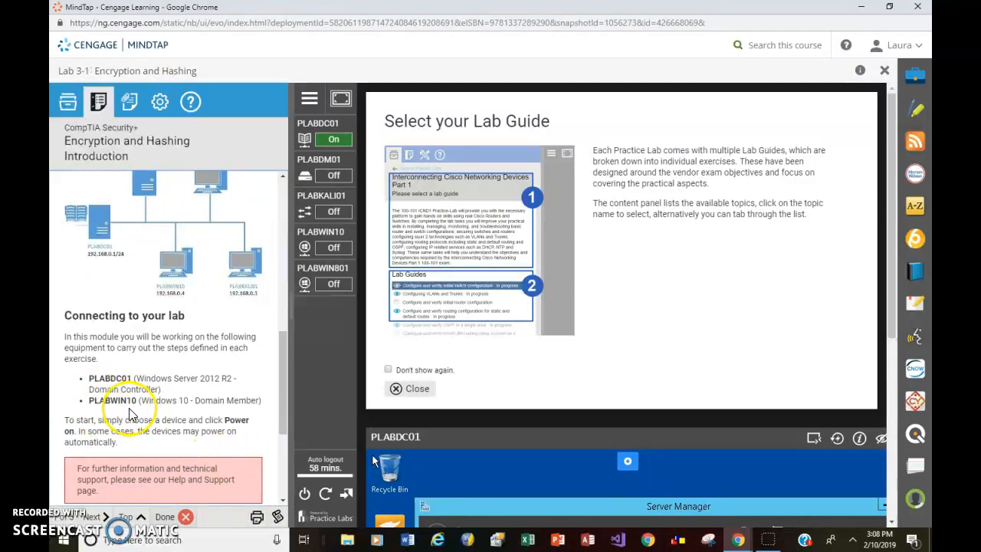
mouse_move(197, 395)
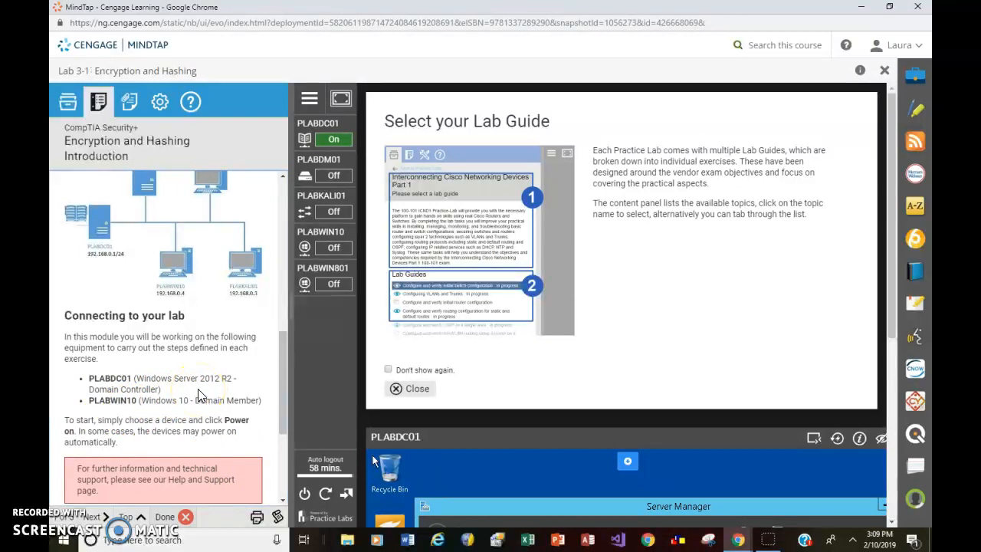
mouse_move(190, 396)
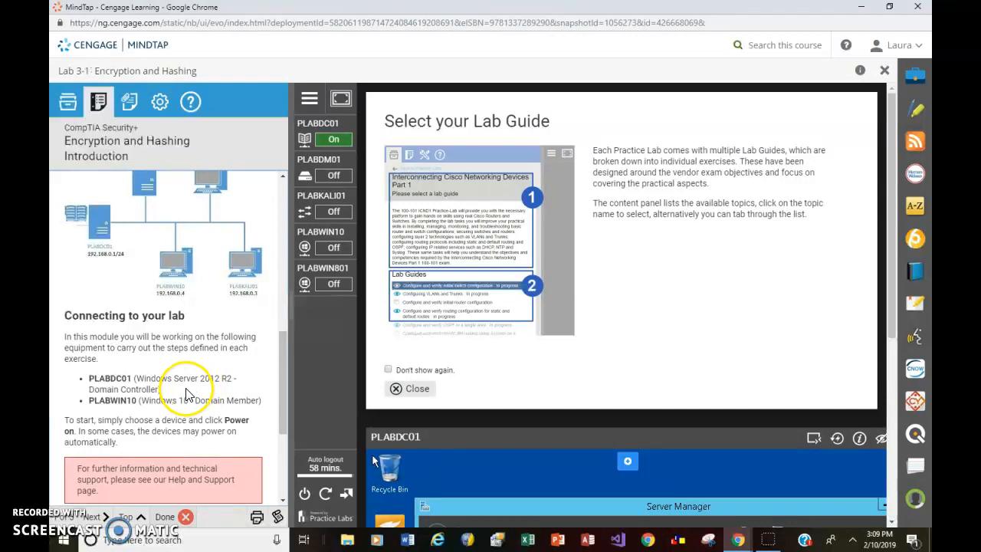
mouse_move(167, 414)
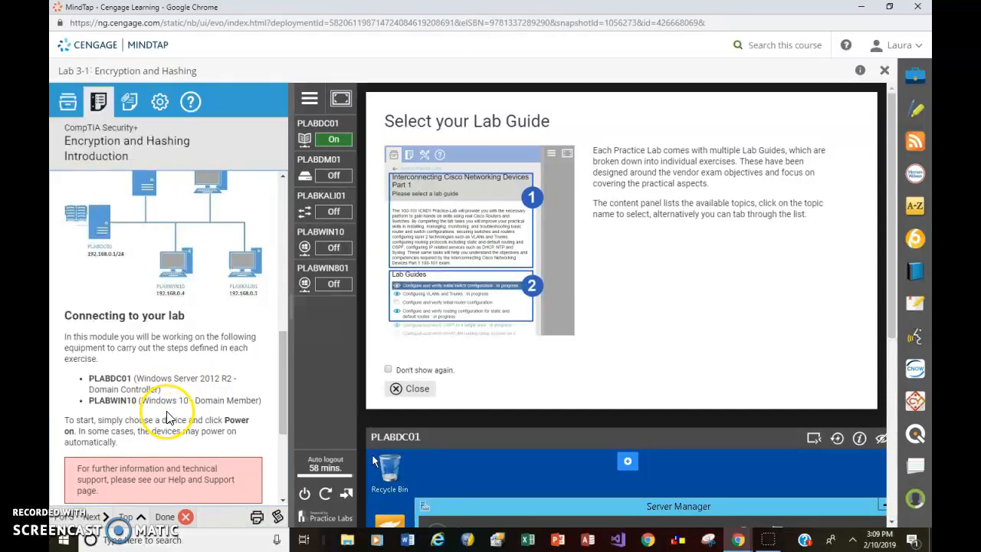
mouse_move(223, 417)
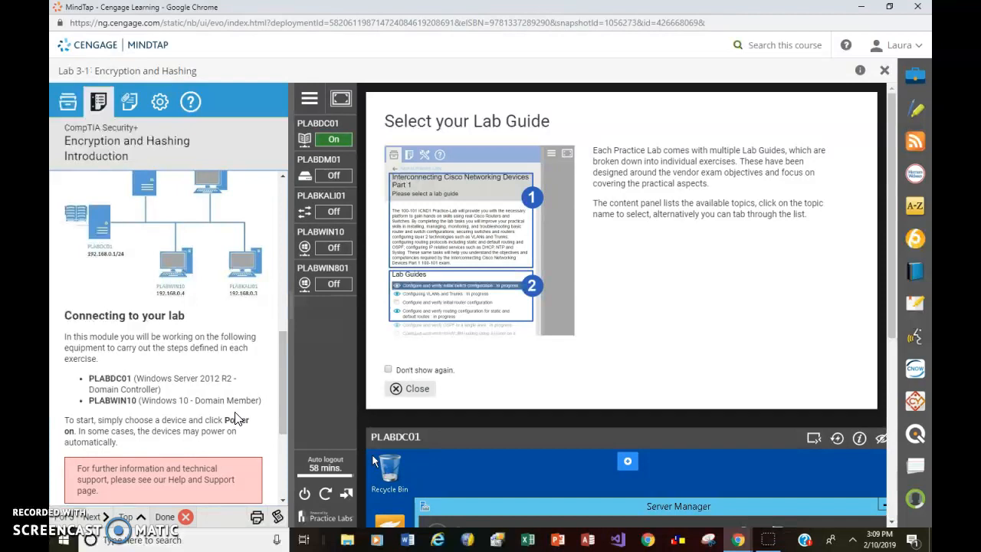
mouse_move(313, 351)
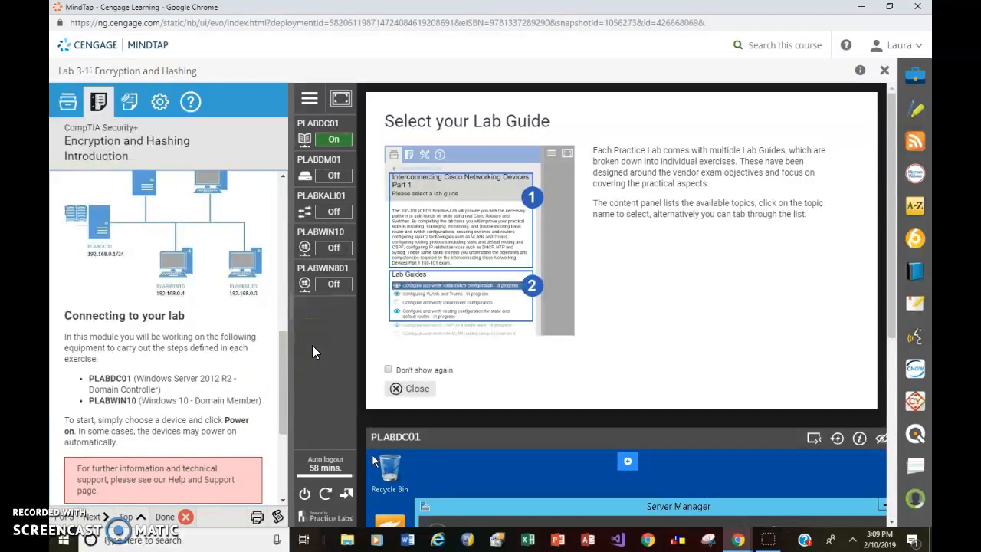
Power on PLABWIN10 from its device-list power options
left_click(334, 139)
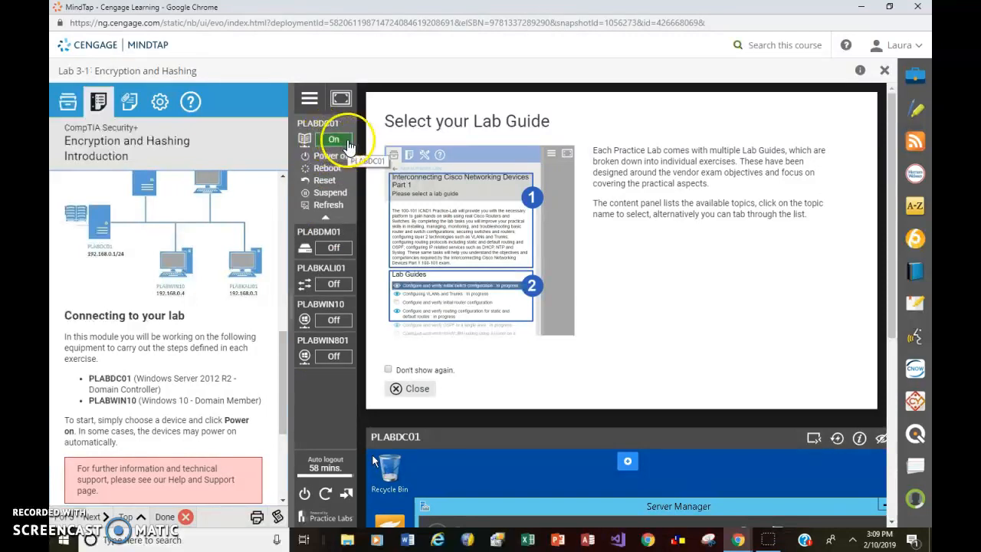
mouse_move(328, 167)
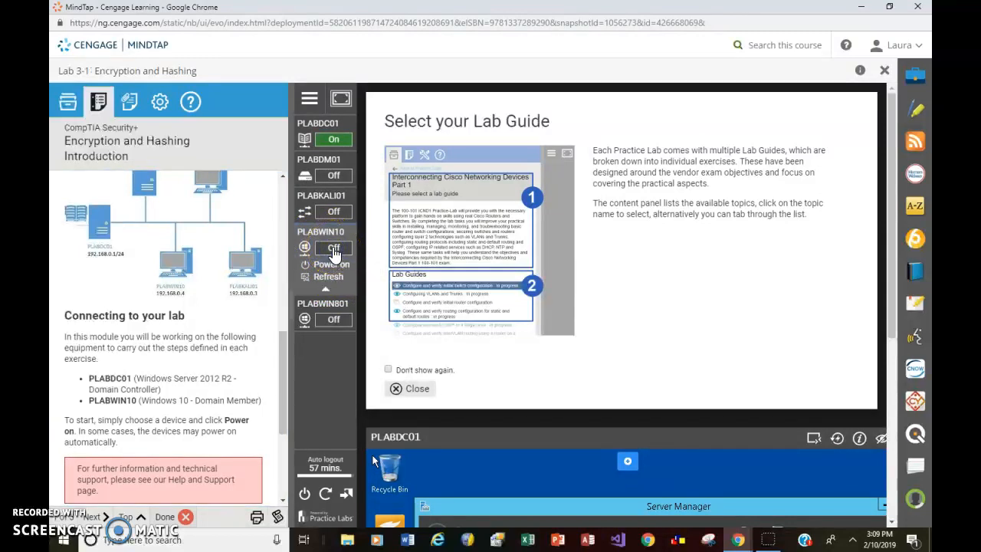
mouse_move(331, 264)
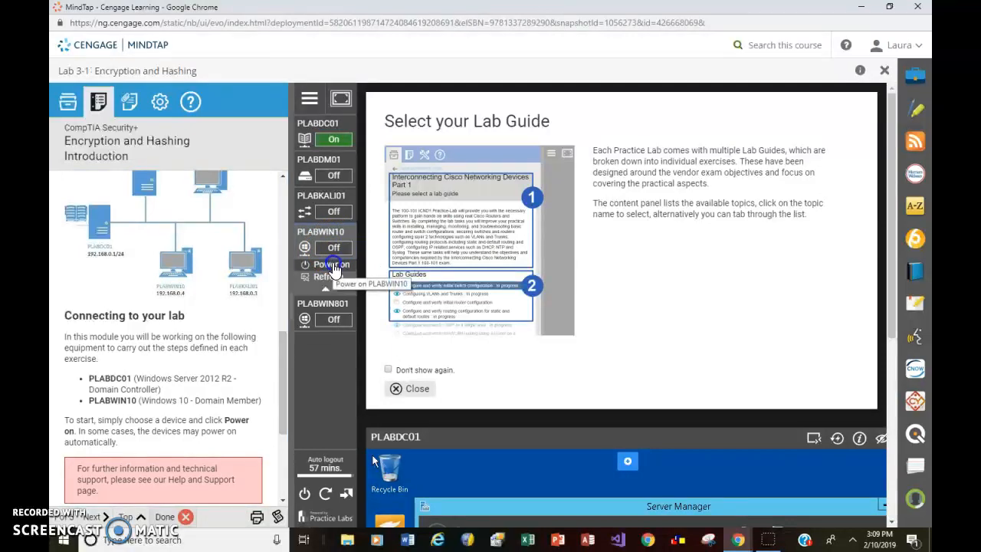
left_click(331, 264)
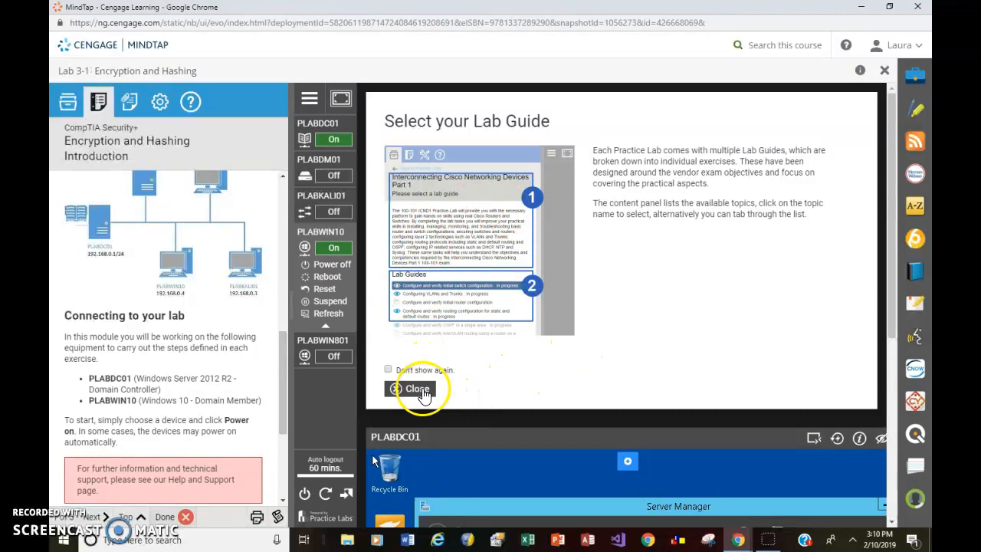
Close the Select your Lab Guide dialog to reveal PLABDC01's Server Manager
left_click(411, 388)
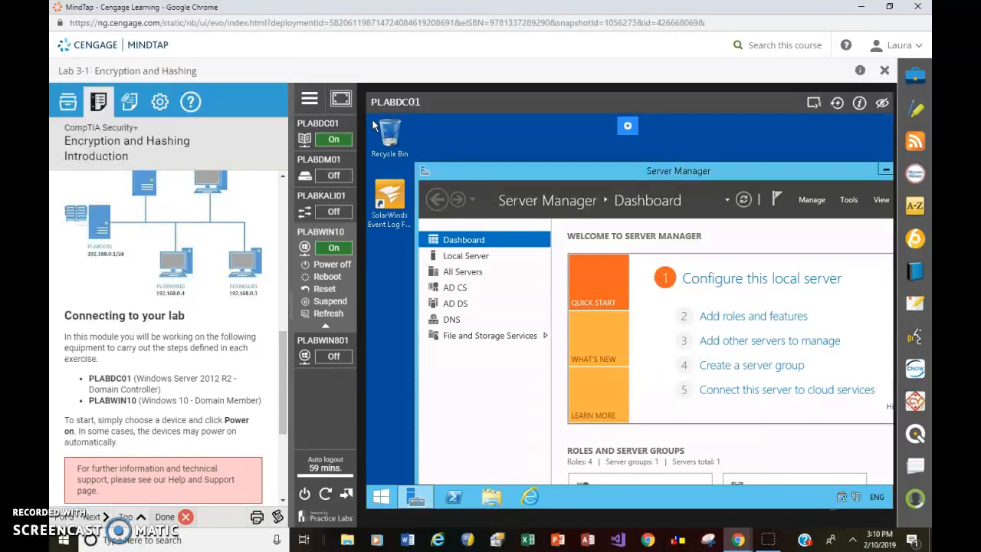
mouse_move(473, 325)
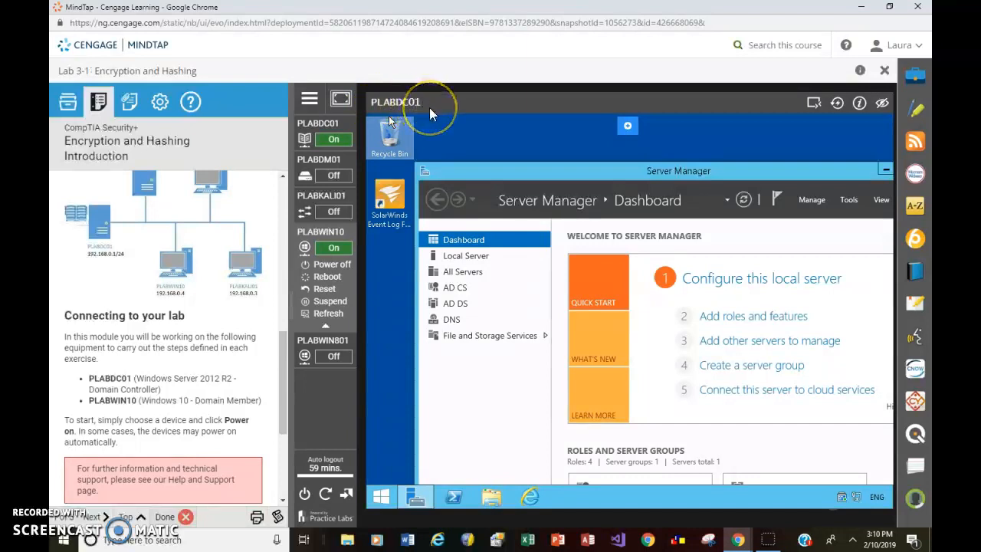
mouse_move(430, 113)
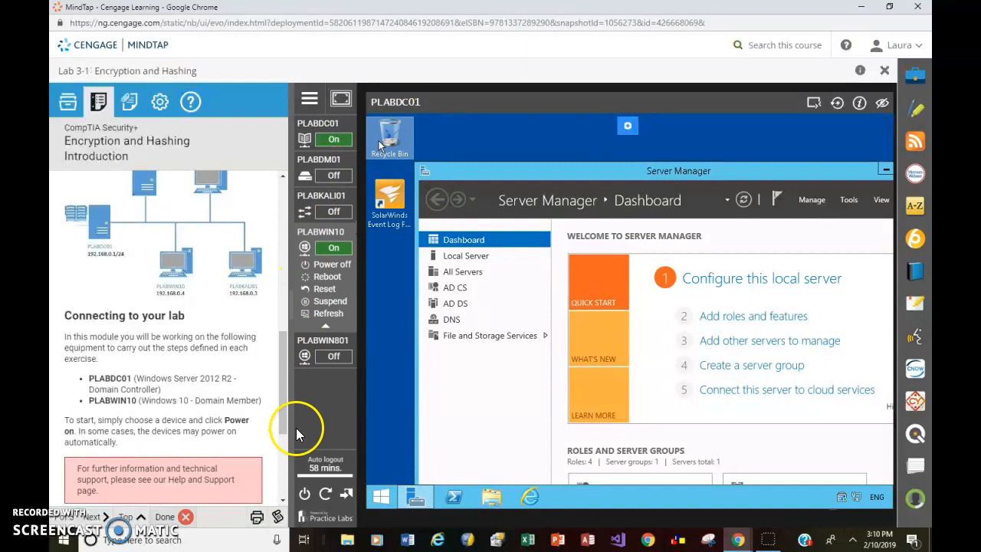
Scroll the instructions pane to Exercise 1's Task 1 - CryptoDemo Installation steps
scroll("down", 3)
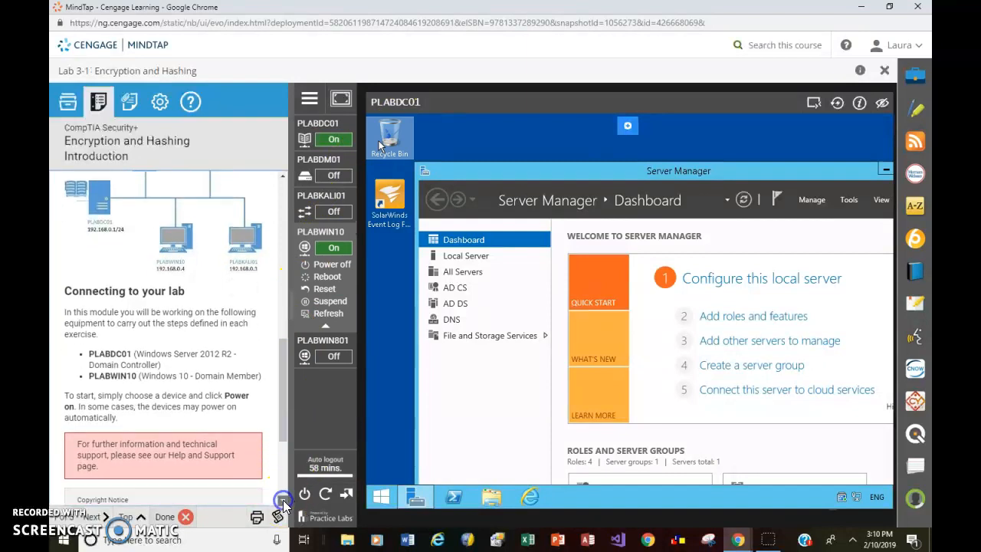
scroll("down", 3)
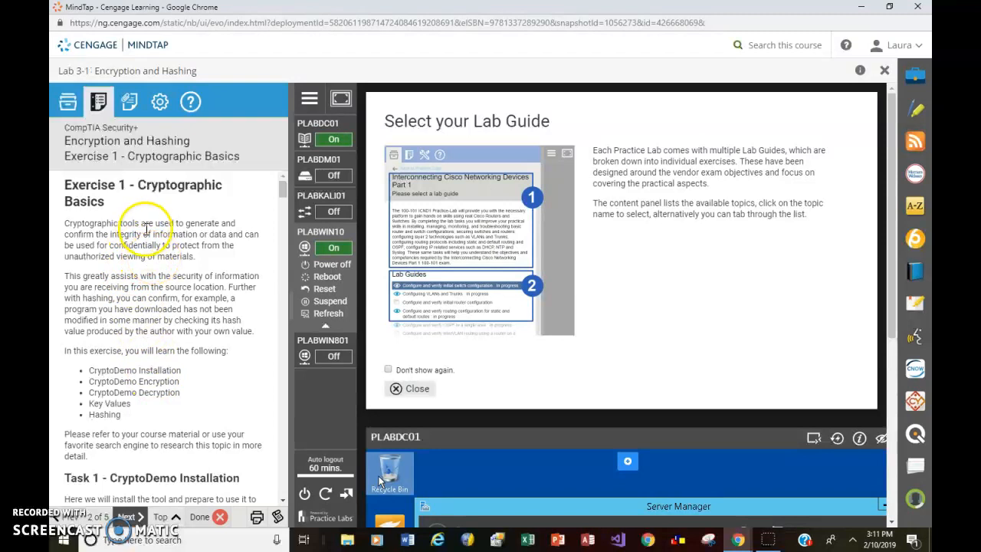
mouse_move(163, 417)
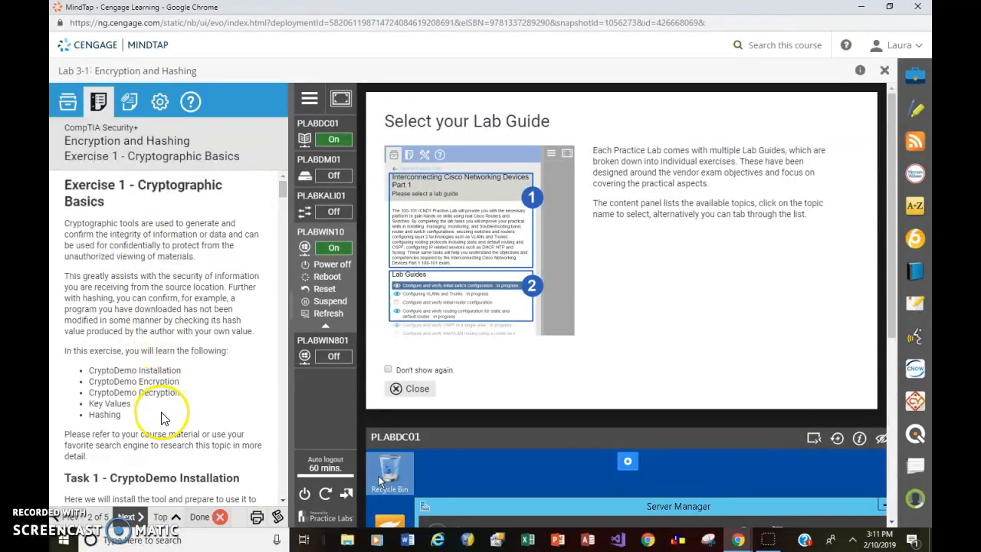
mouse_move(169, 457)
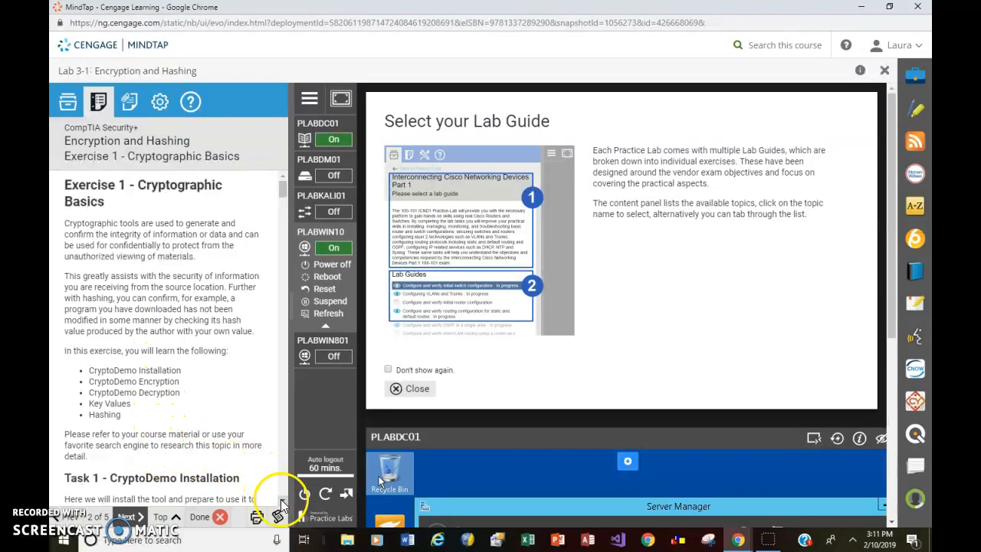
scroll("down", 3)
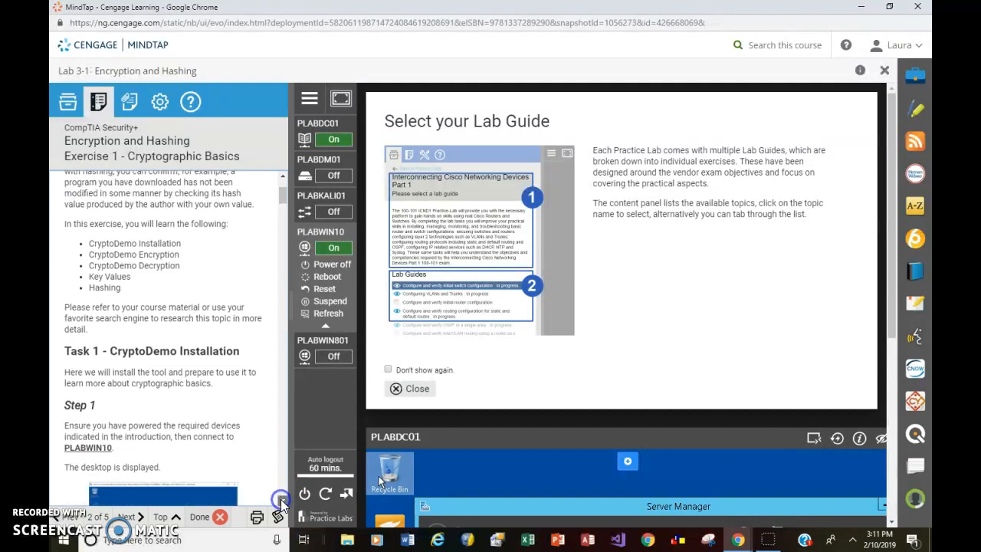
scroll("down", 3)
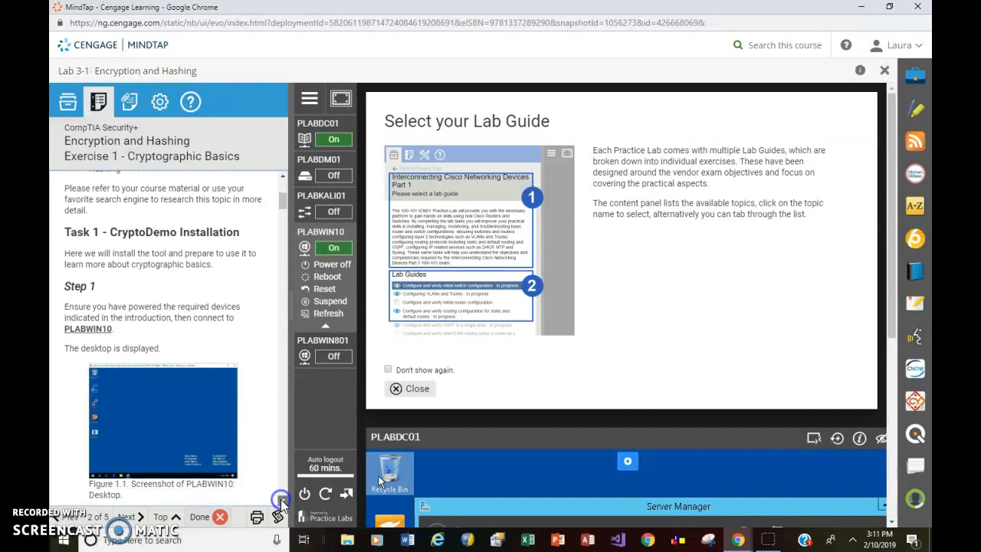
scroll("down", 3)
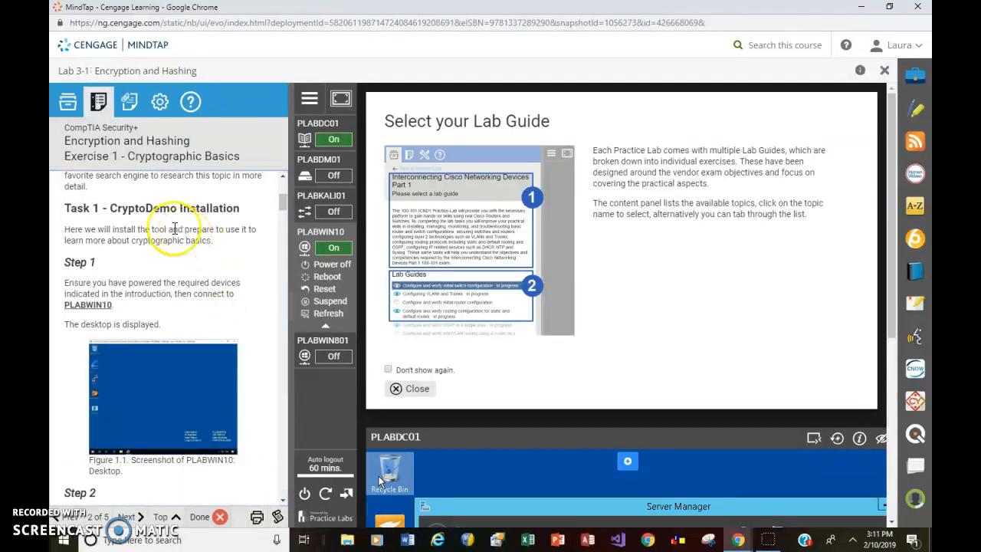
mouse_move(110, 276)
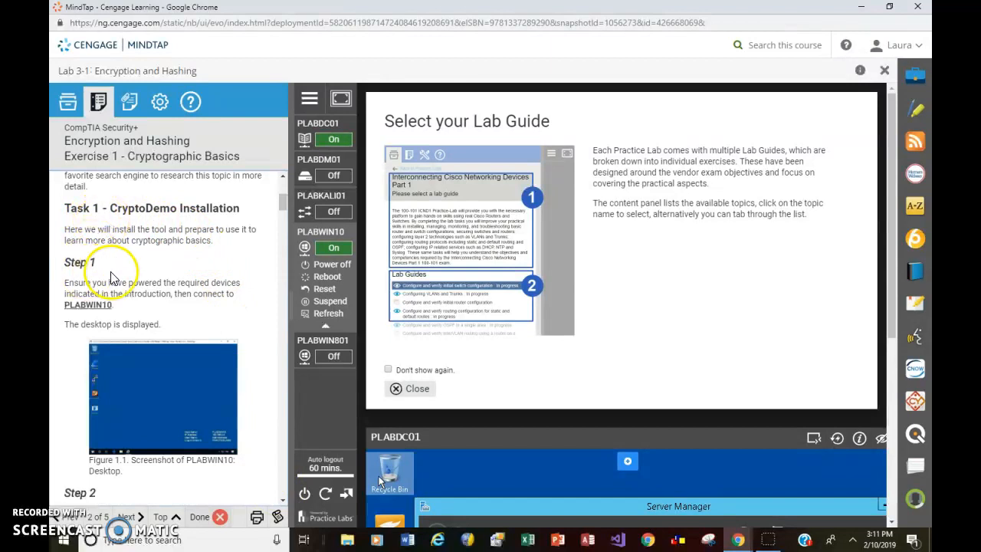
mouse_move(205, 243)
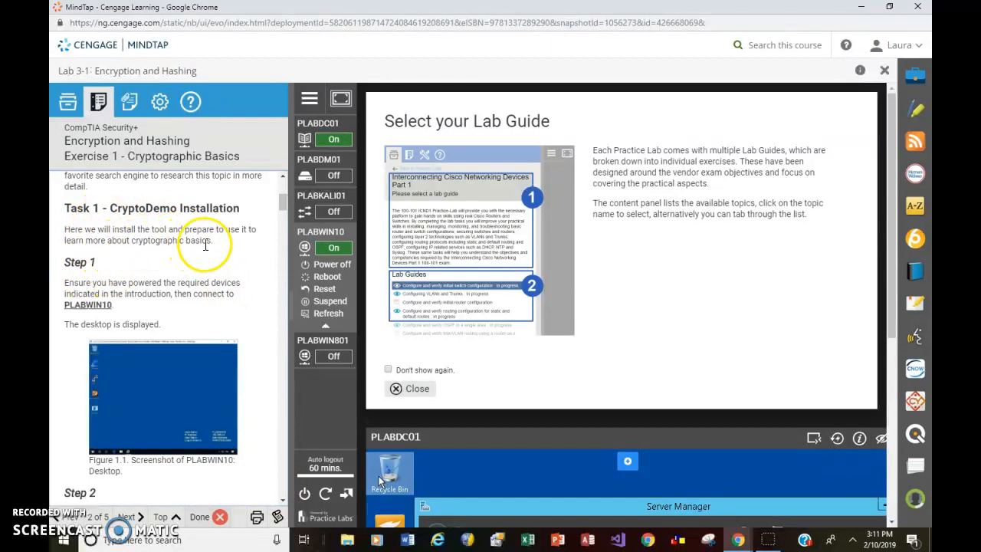
mouse_move(221, 255)
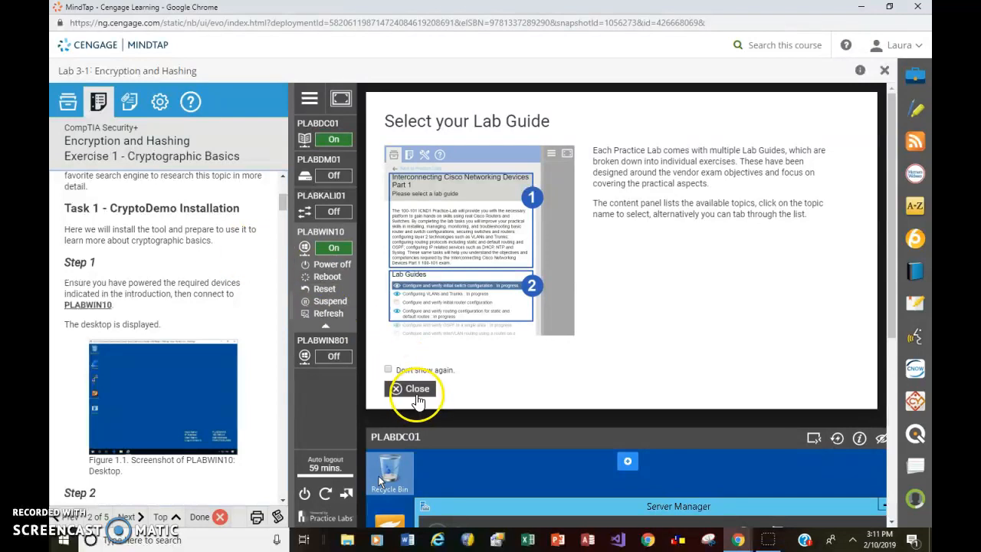
Close the Select your Lab Guide dialog again, leaving PLABDC01's console showing
left_click(411, 389)
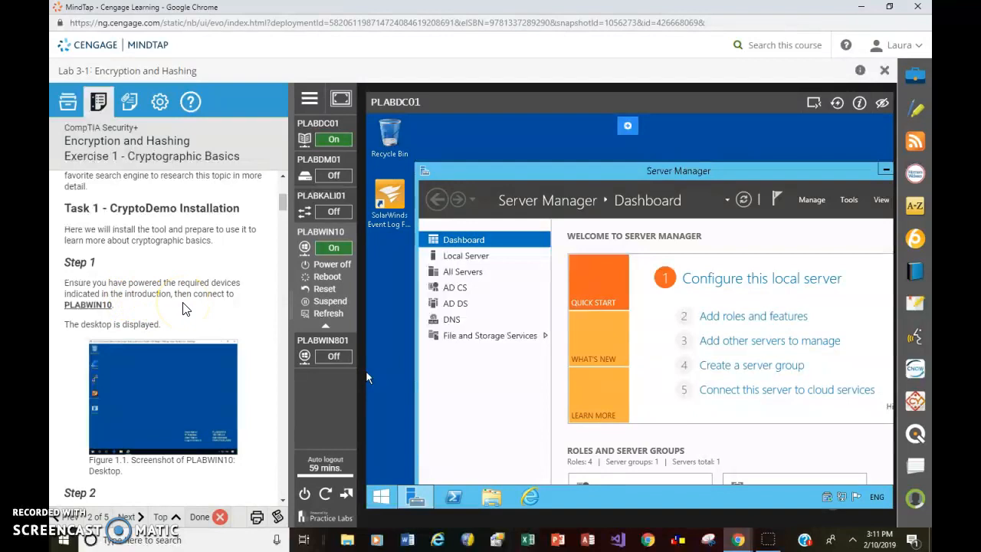
mouse_move(172, 314)
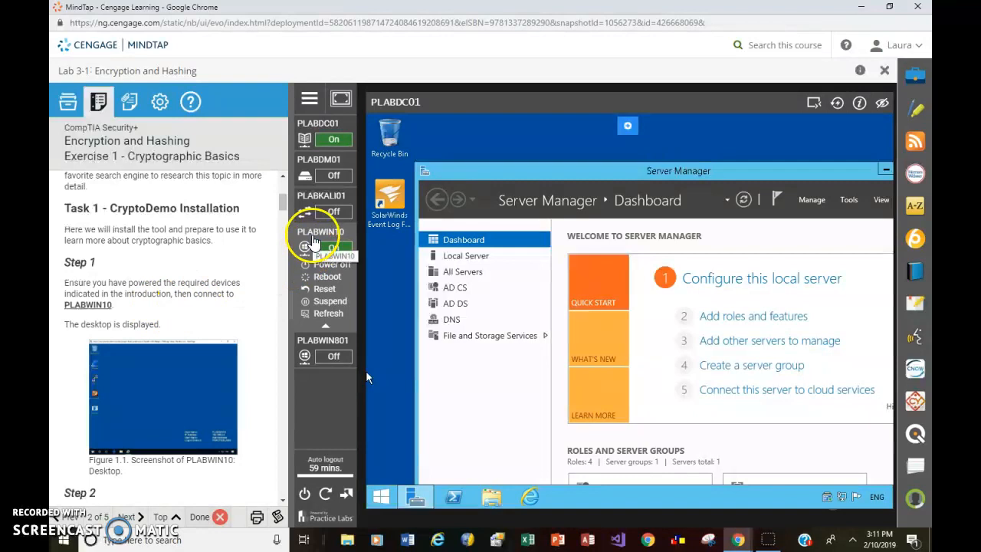
left_click(303, 247)
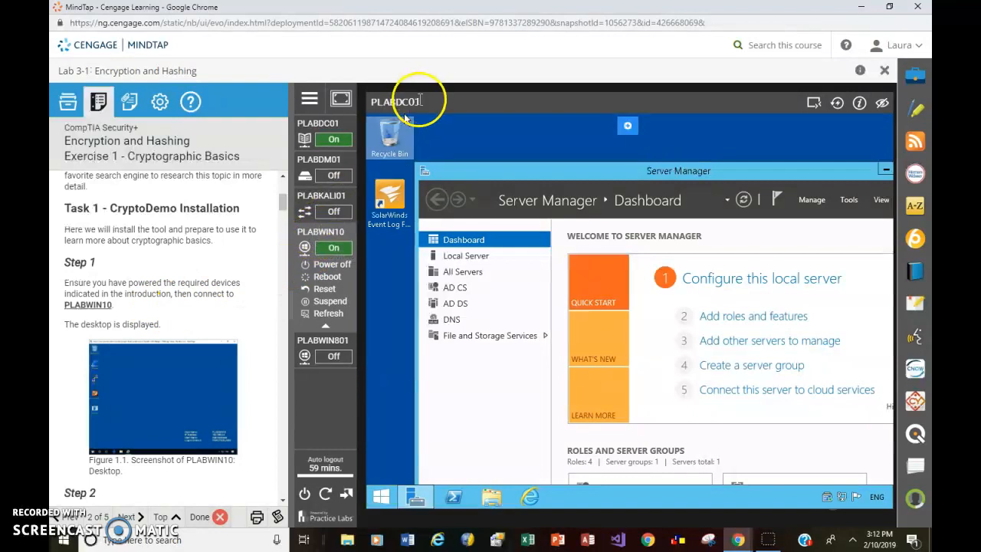
mouse_move(389, 145)
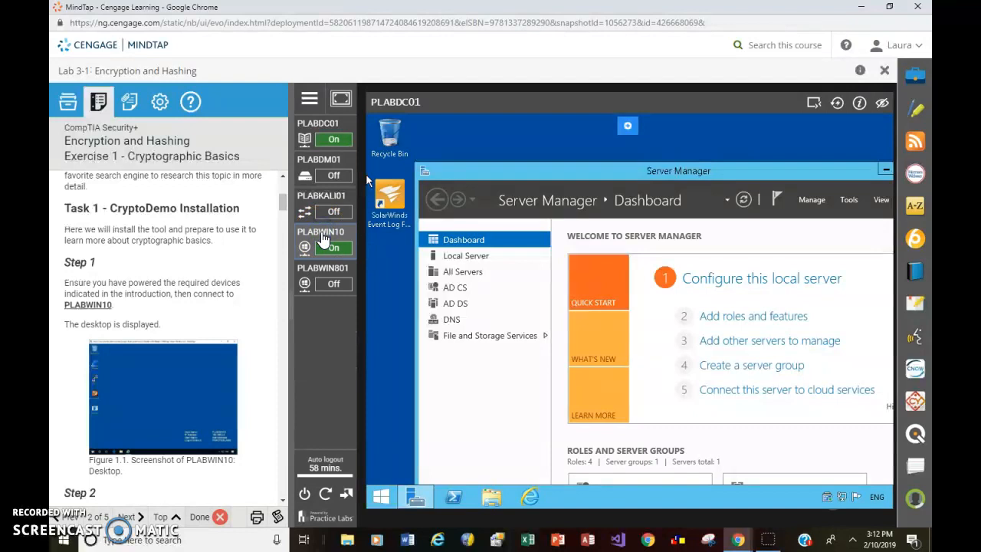
Switch the lab view to PLABWIN10 and scroll the instructions to Task 1 Step 2
left_click(321, 231)
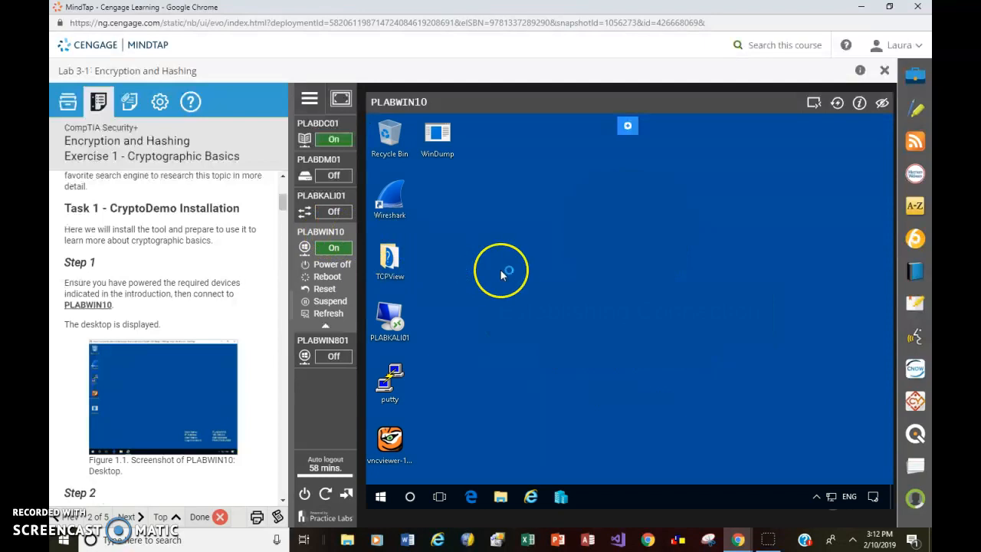
mouse_move(383, 73)
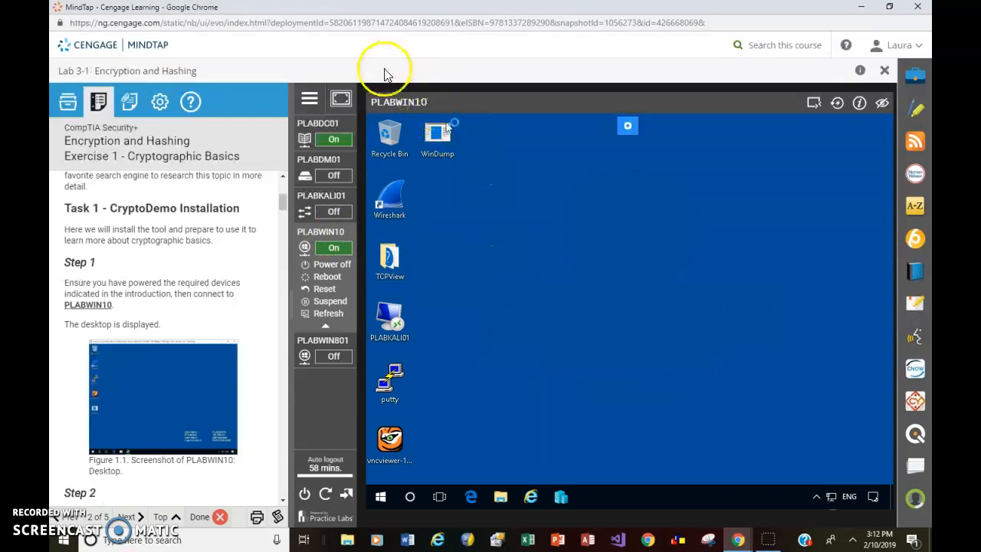
mouse_move(441, 107)
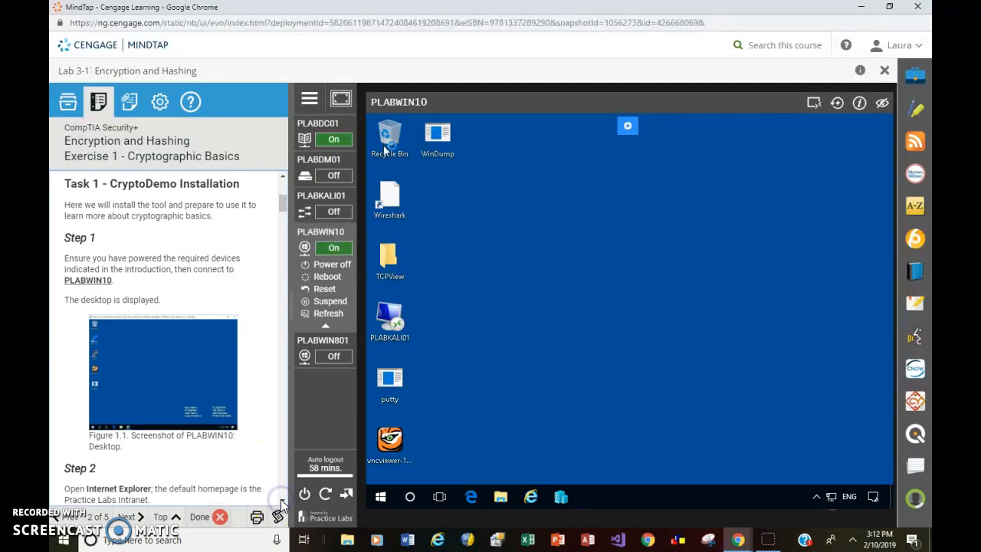
scroll("down", 3)
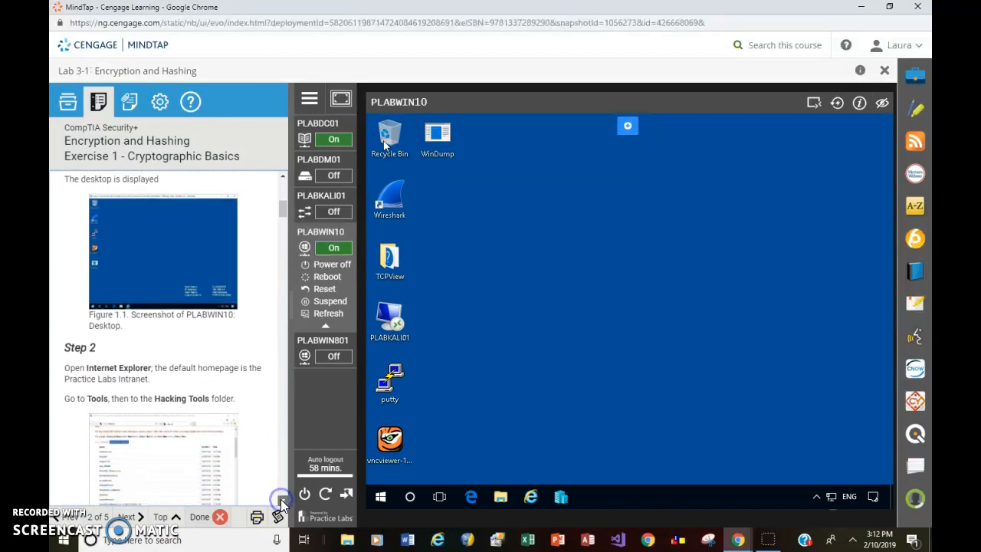
scroll("down", 3)
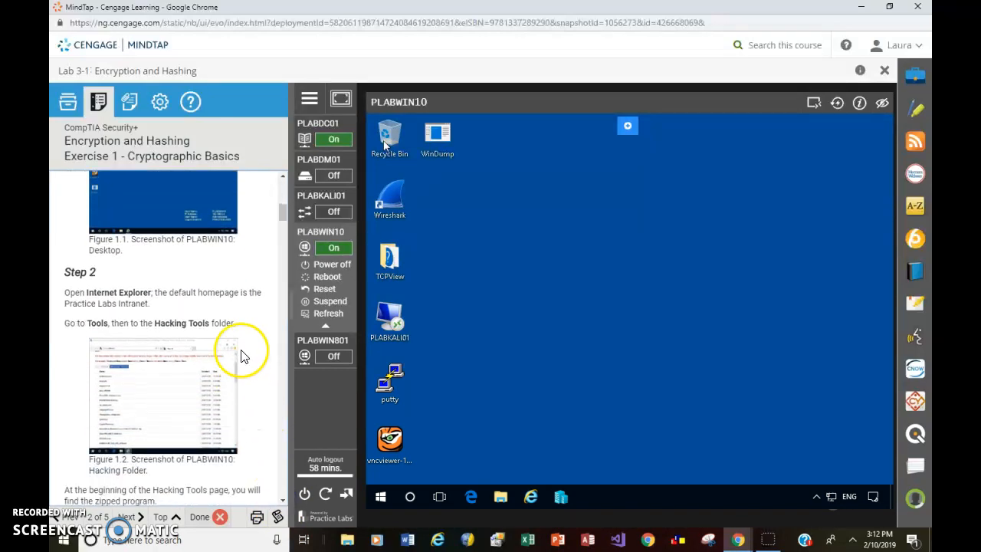
mouse_move(257, 320)
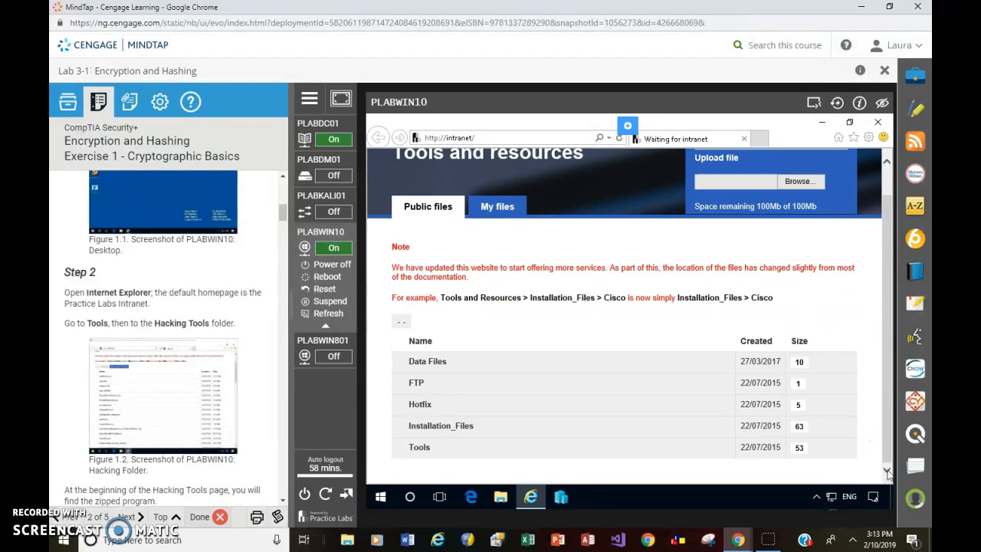
mouse_move(920, 421)
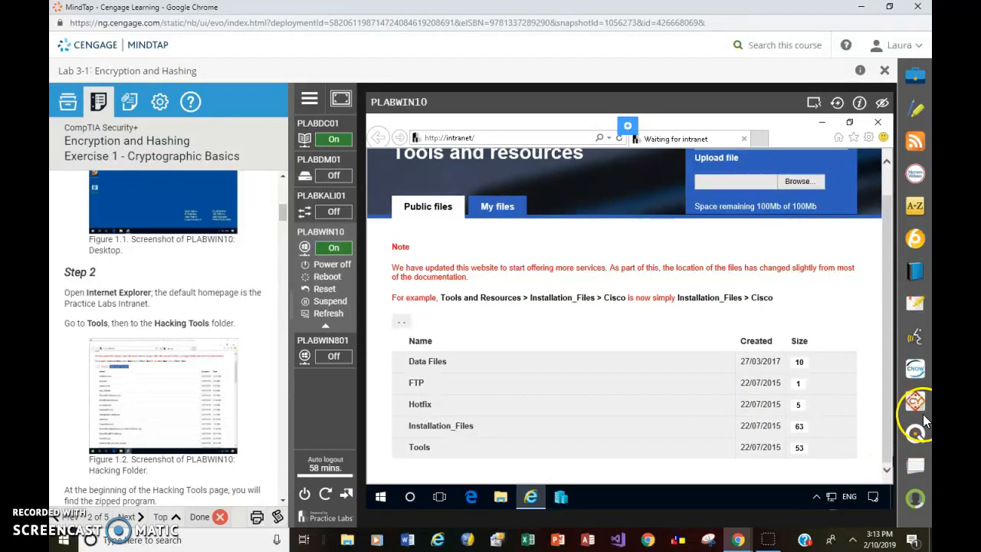
mouse_move(887, 483)
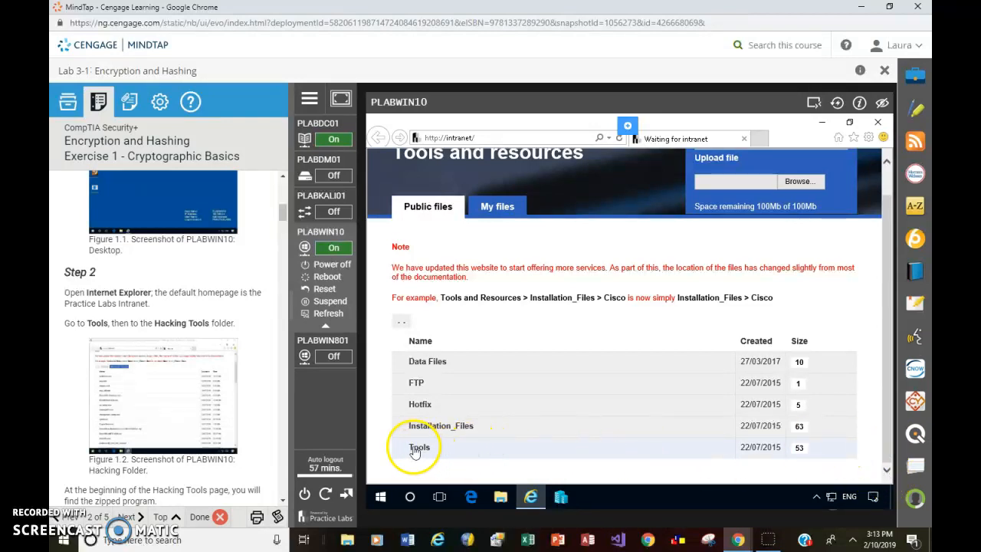
Navigate the intranet Tools folder into Hacking Tools until CryptoDemo.zip is listed
left_click(420, 448)
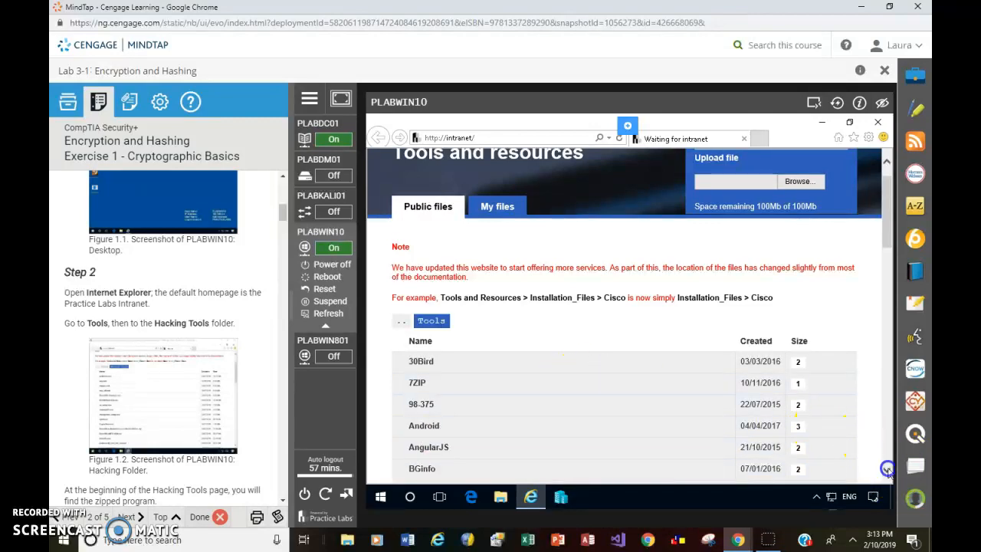
scroll("down", 3)
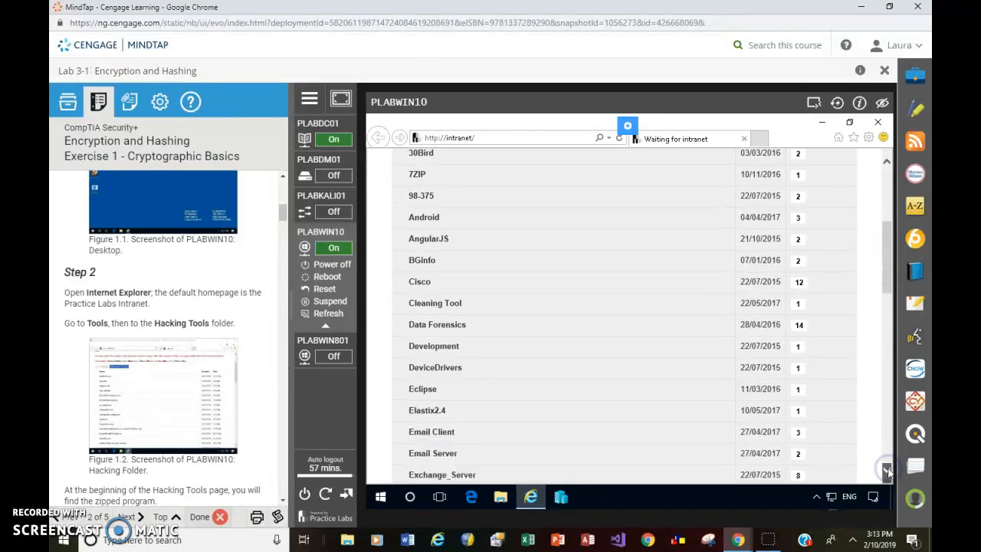
scroll("down", 3)
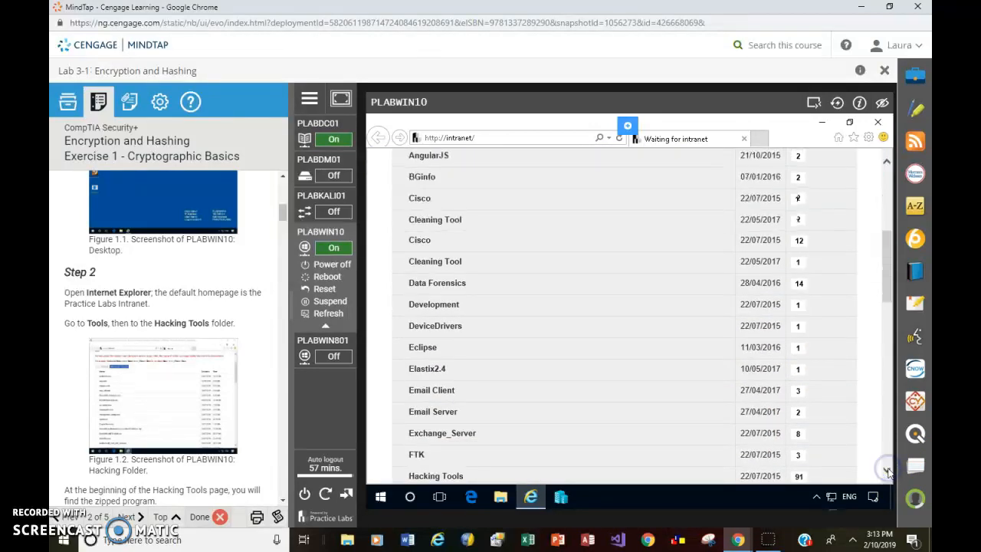
scroll("down", 3)
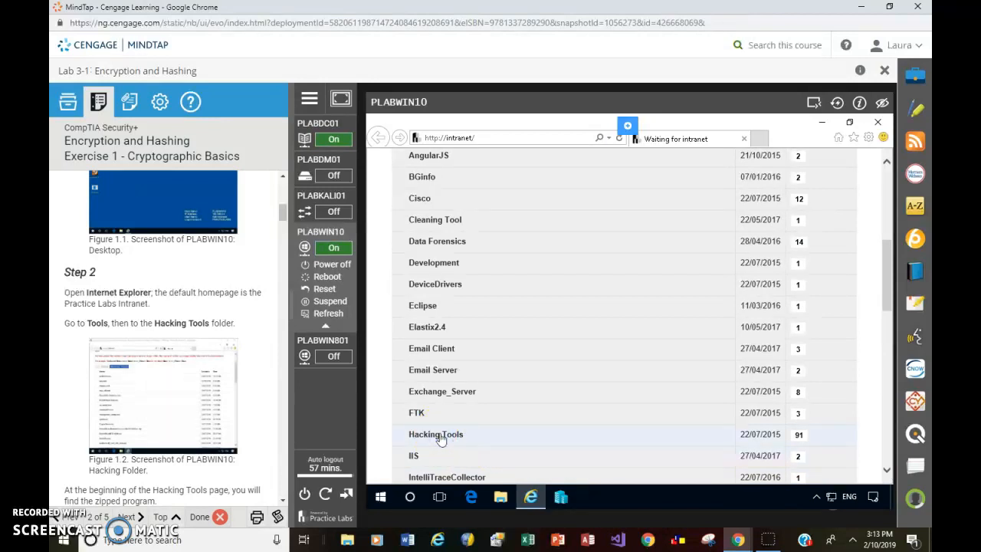
left_click(435, 436)
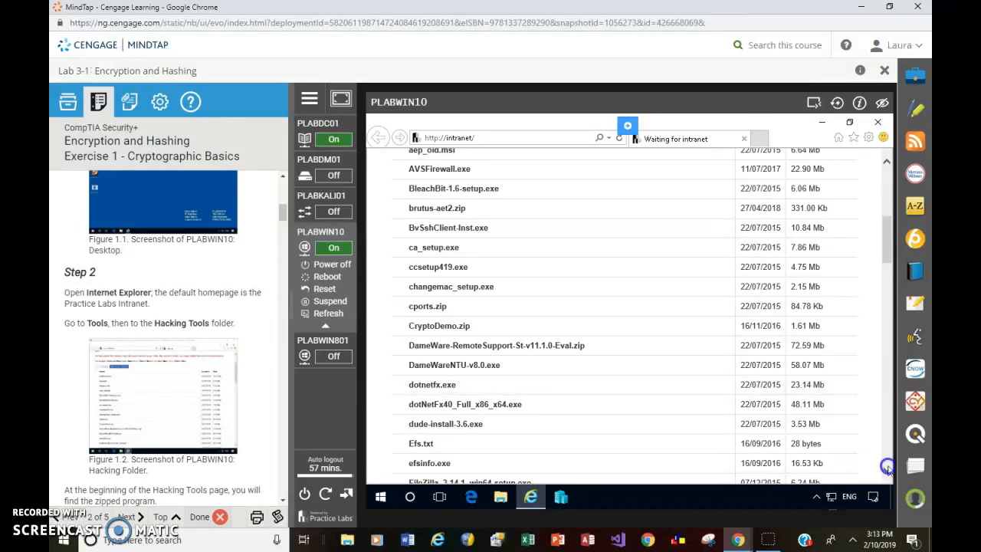
scroll("down", 3)
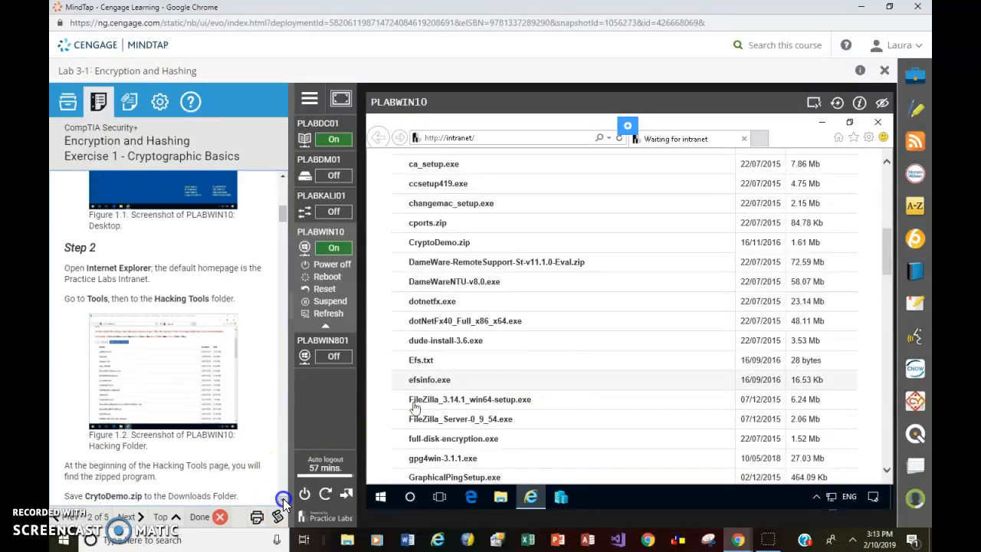
scroll("down", 3)
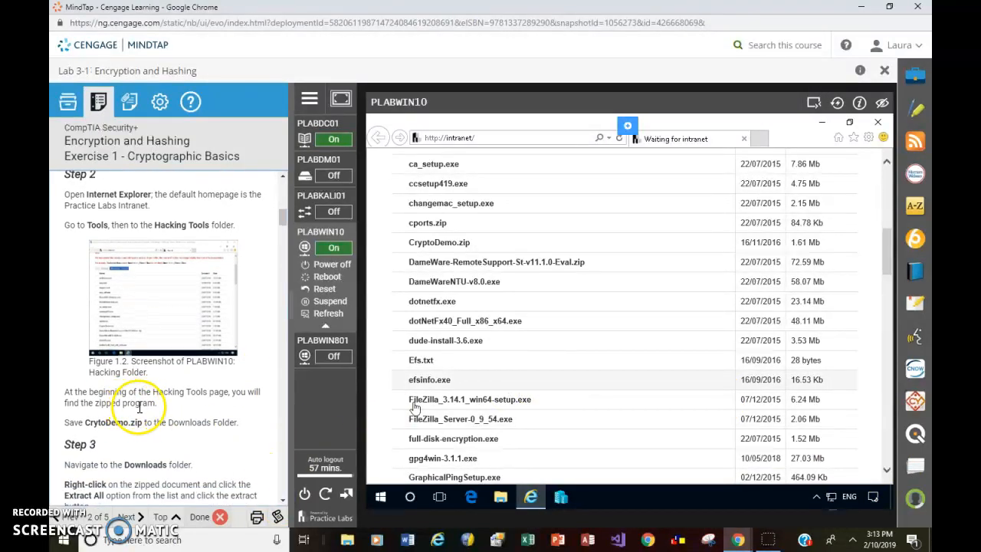
mouse_move(198, 406)
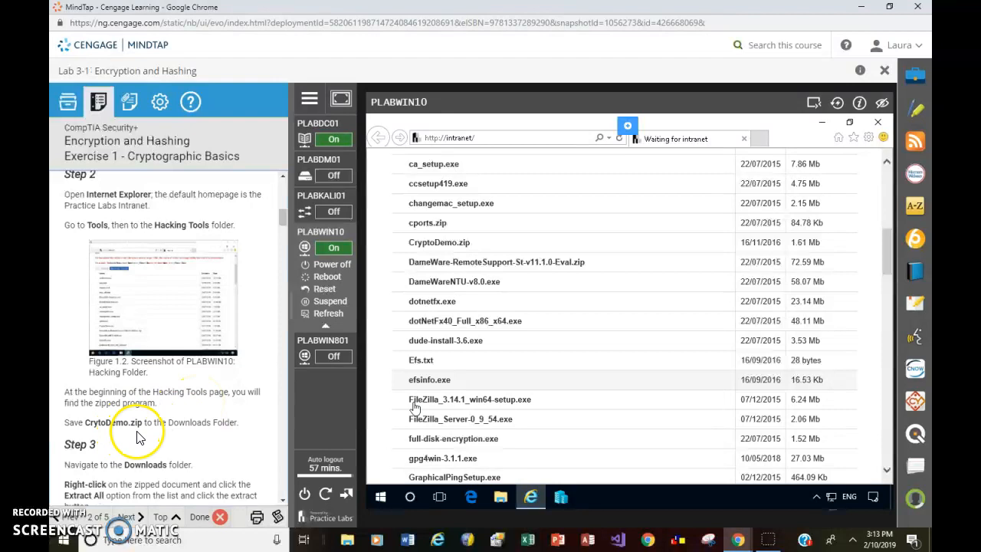
mouse_move(181, 438)
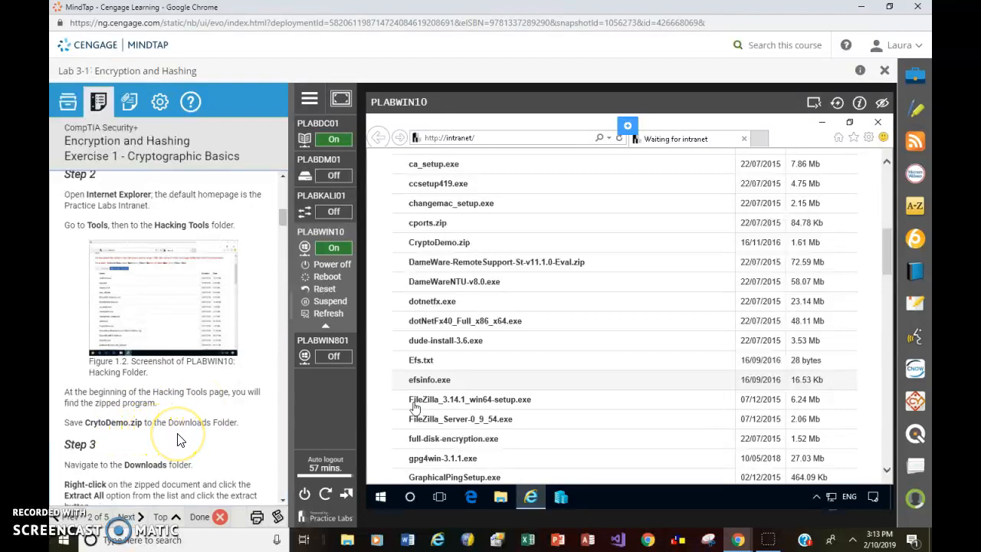
mouse_move(444, 242)
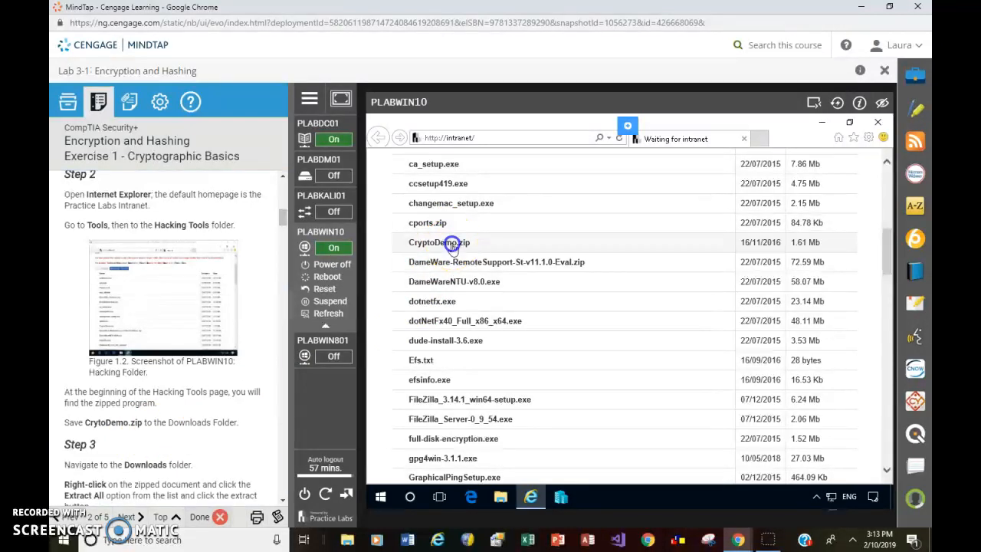
left_click(438, 242)
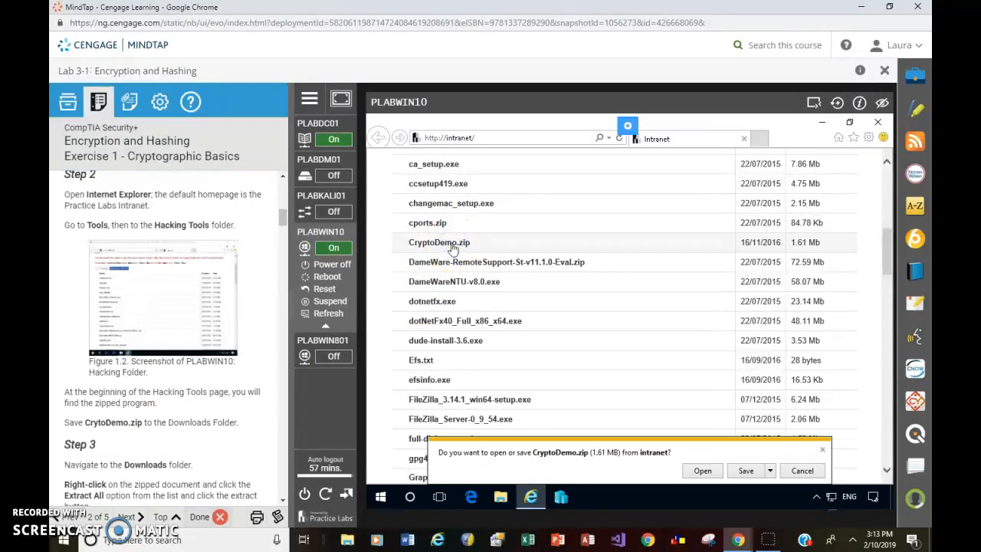
mouse_move(604, 451)
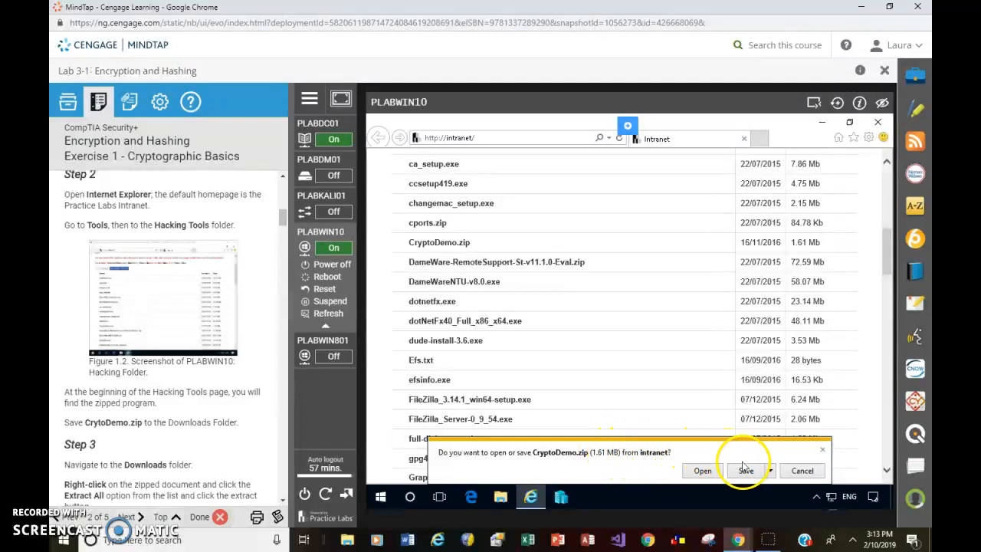
left_click(745, 471)
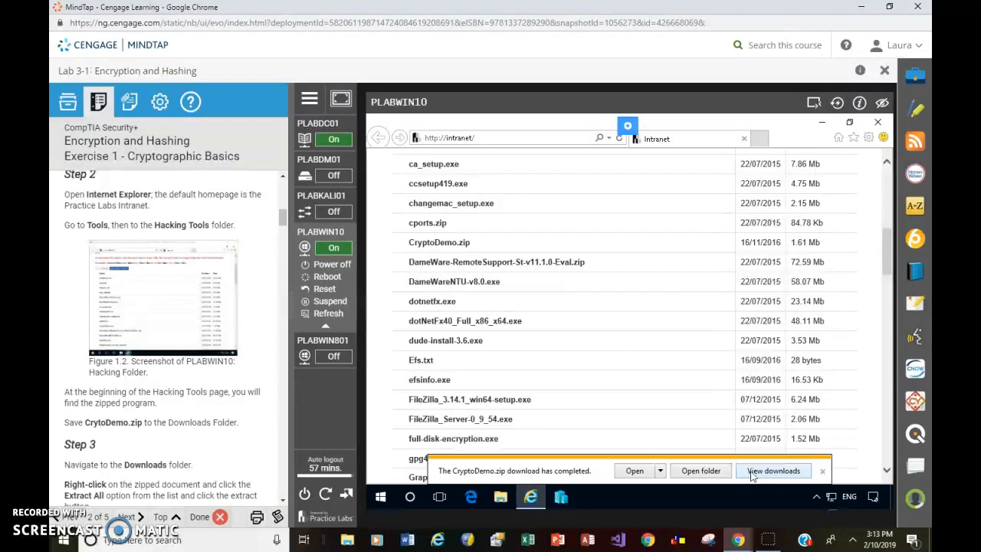
mouse_move(641, 423)
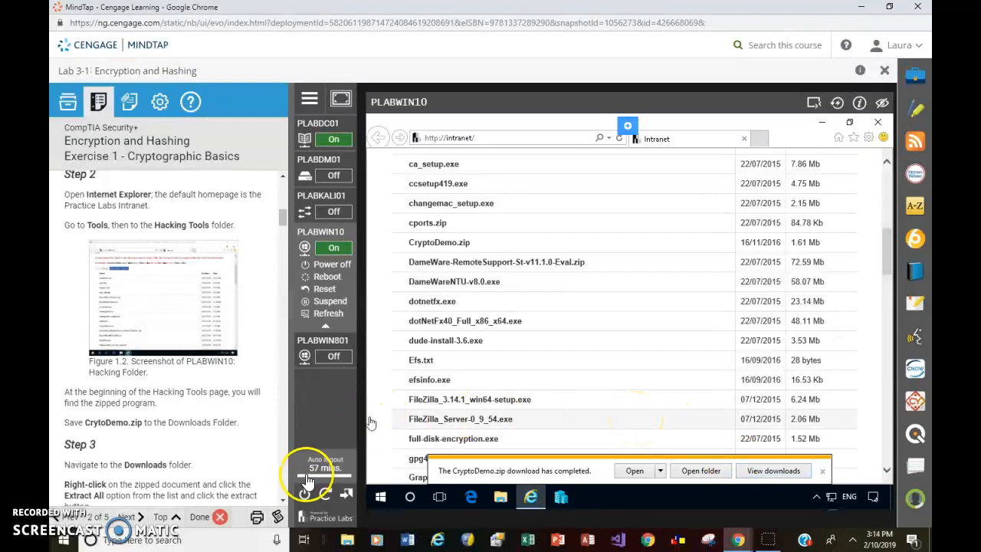
scroll("down", 3)
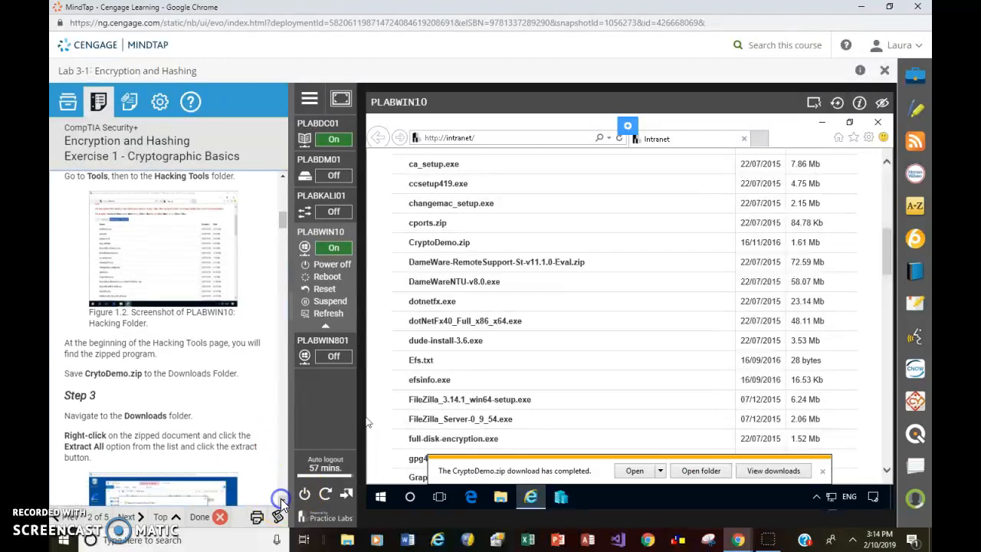
scroll("down", 3)
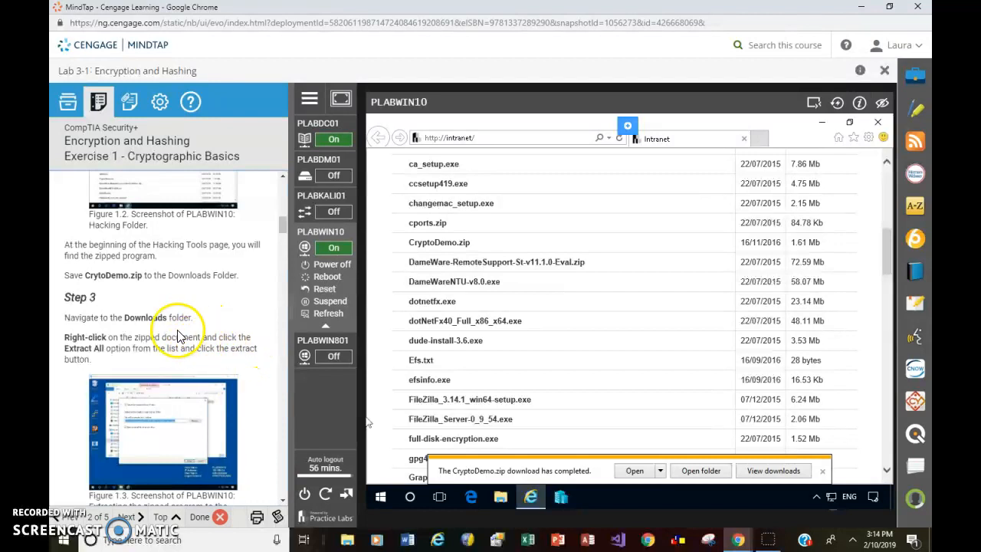
mouse_move(257, 345)
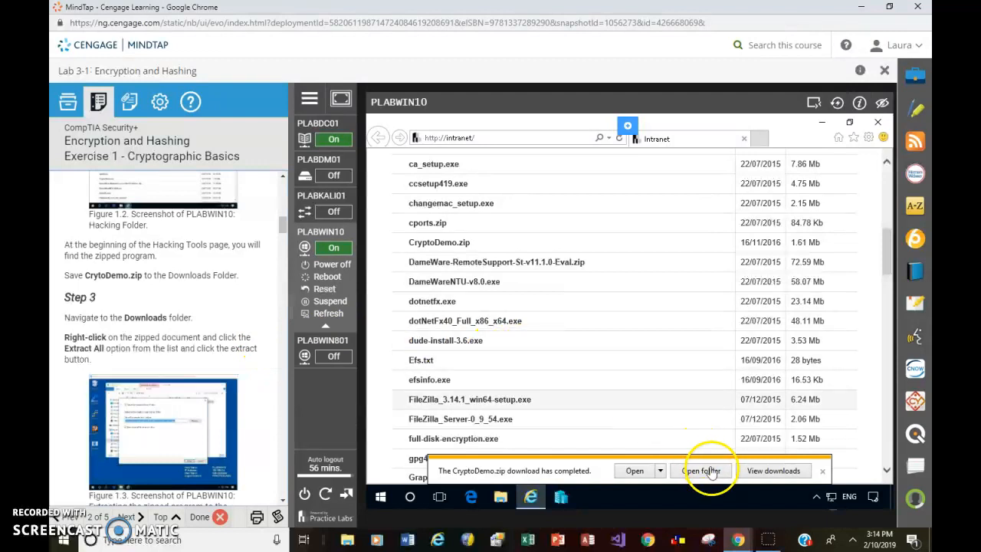
Extract CryptoDemo.zip via Extract All into the suggested Downloads\CryptoDemo folder
left_click(701, 471)
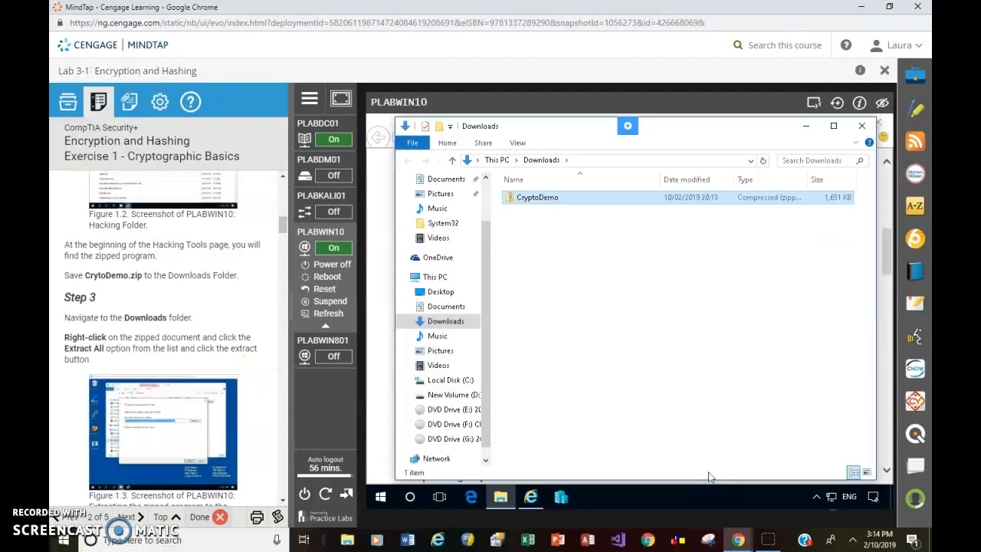
left_click(536, 196)
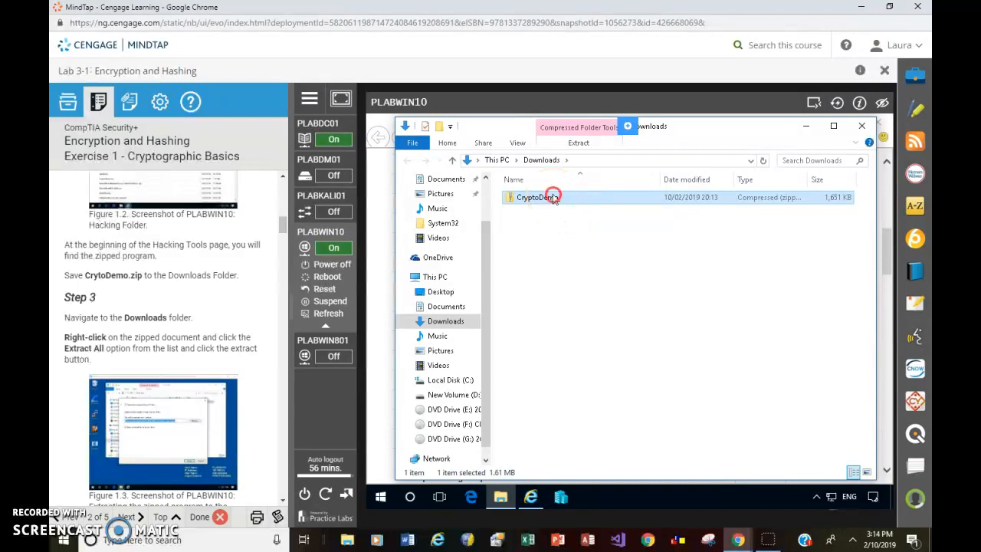
right_click(552, 197)
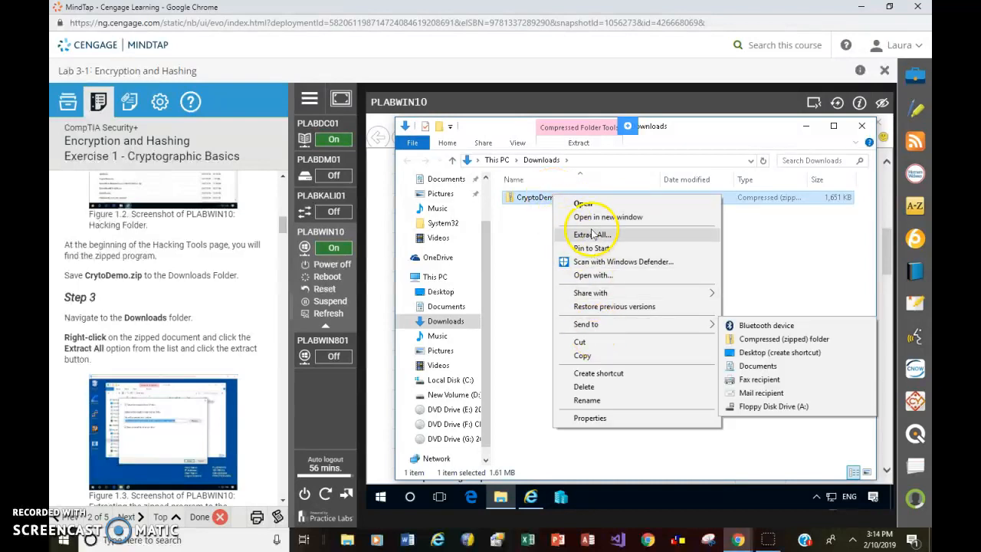
left_click(592, 234)
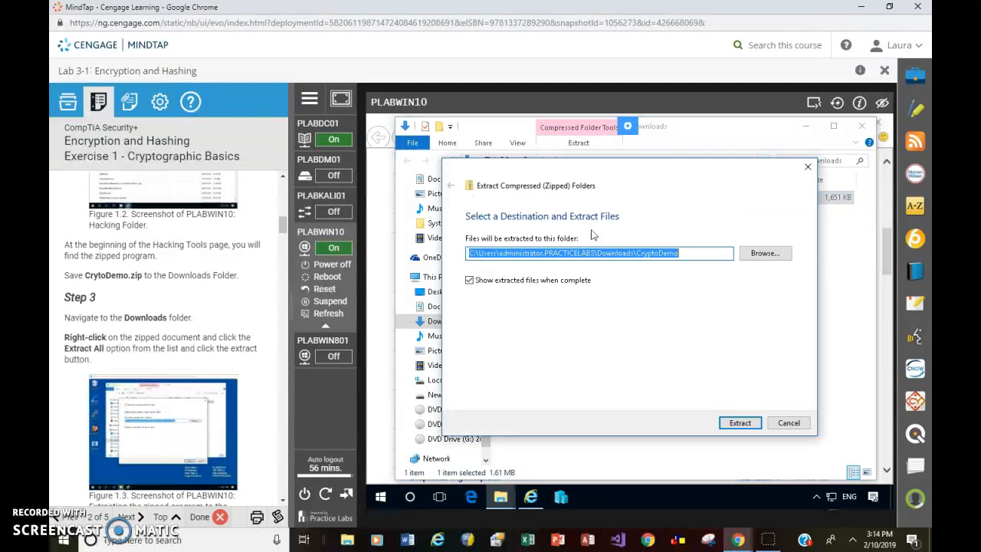
mouse_move(253, 373)
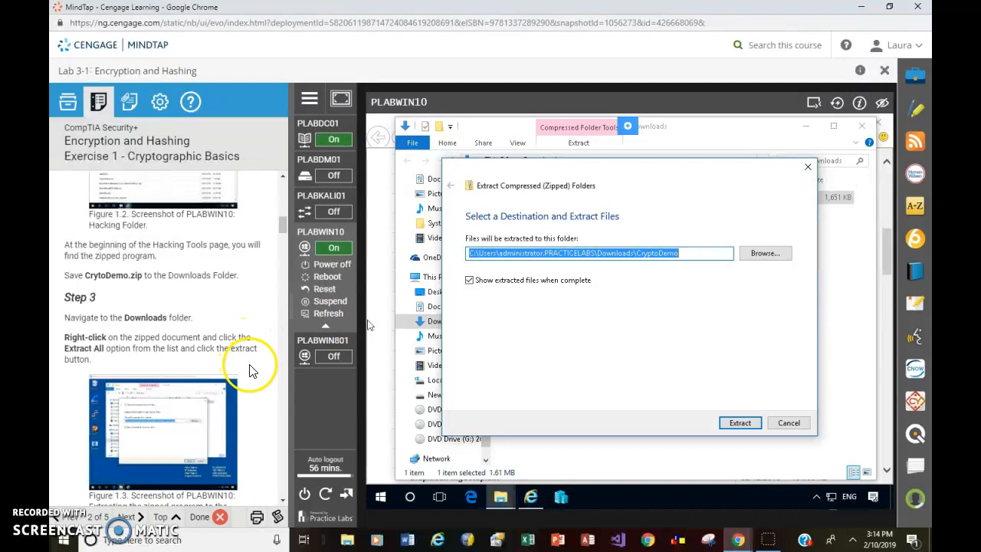
mouse_move(413, 355)
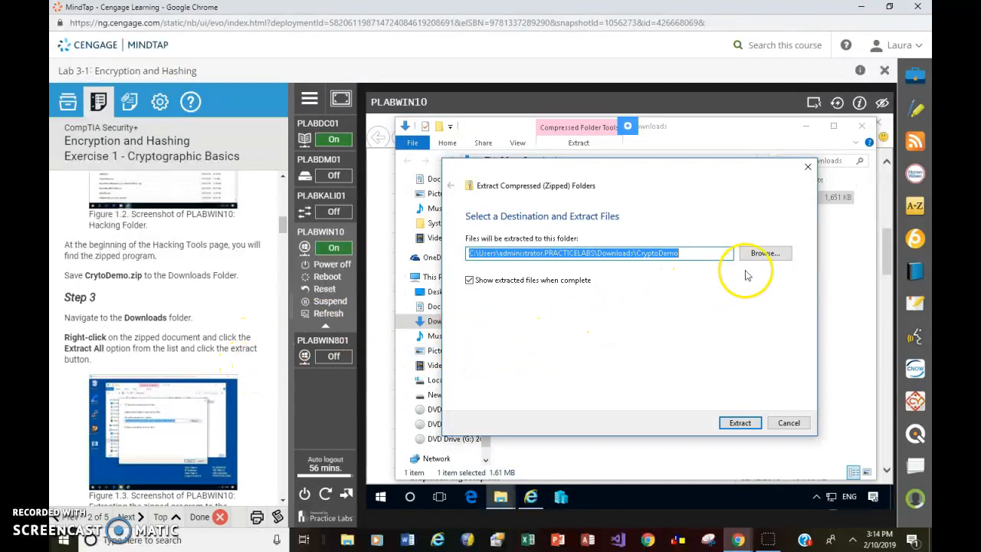
mouse_move(741, 424)
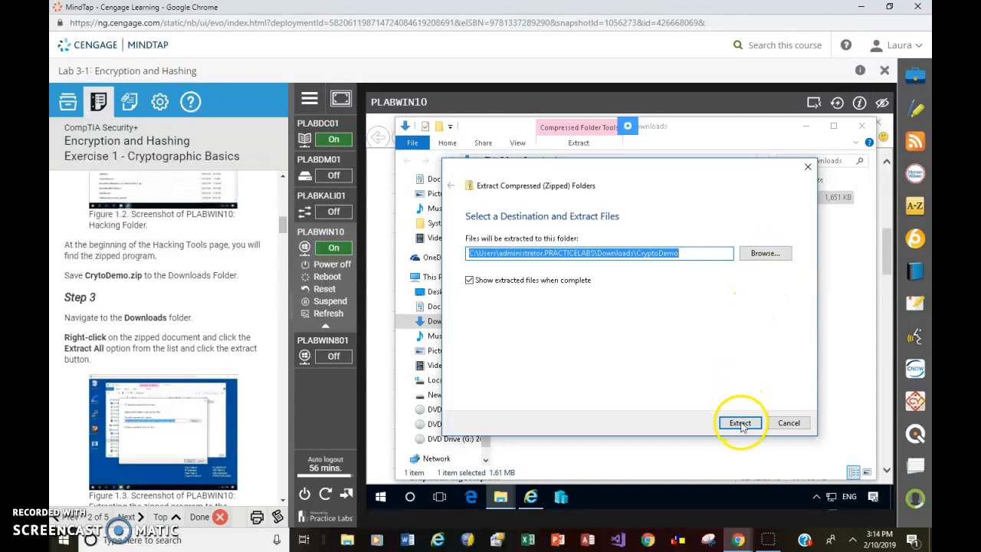
left_click(739, 423)
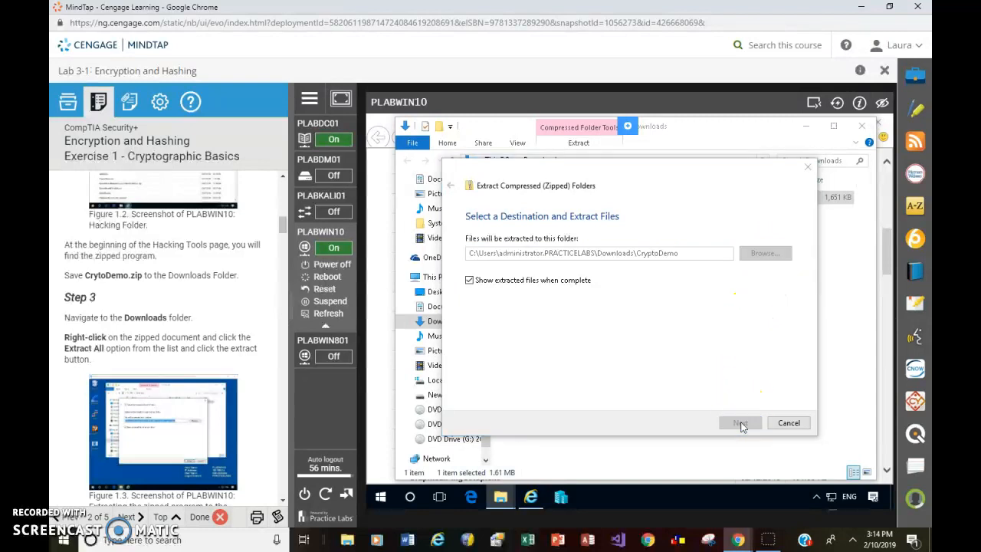
left_click(739, 423)
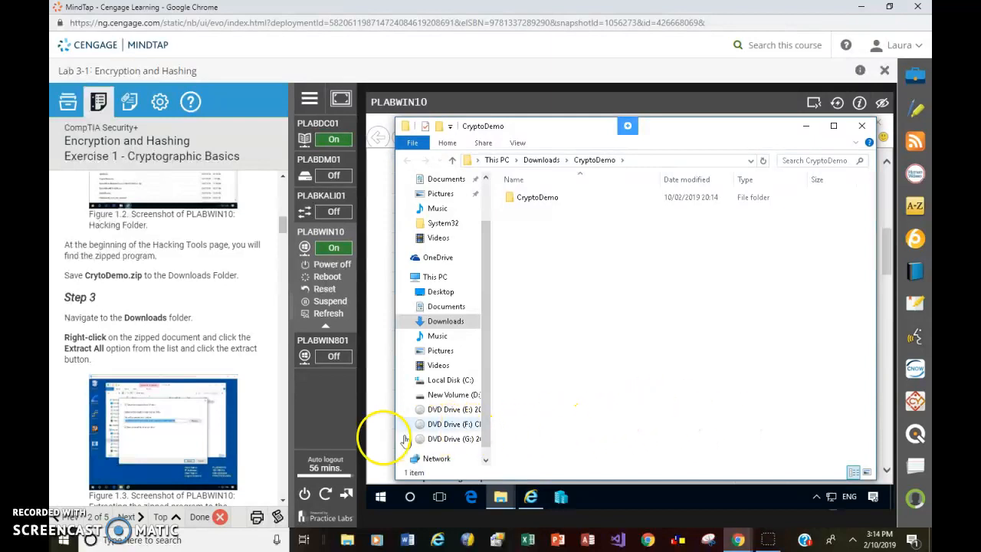
Scroll the lab instructions past Task 2 down to Exercise 1's PLABWIN10 screenshot step
scroll("down", 3)
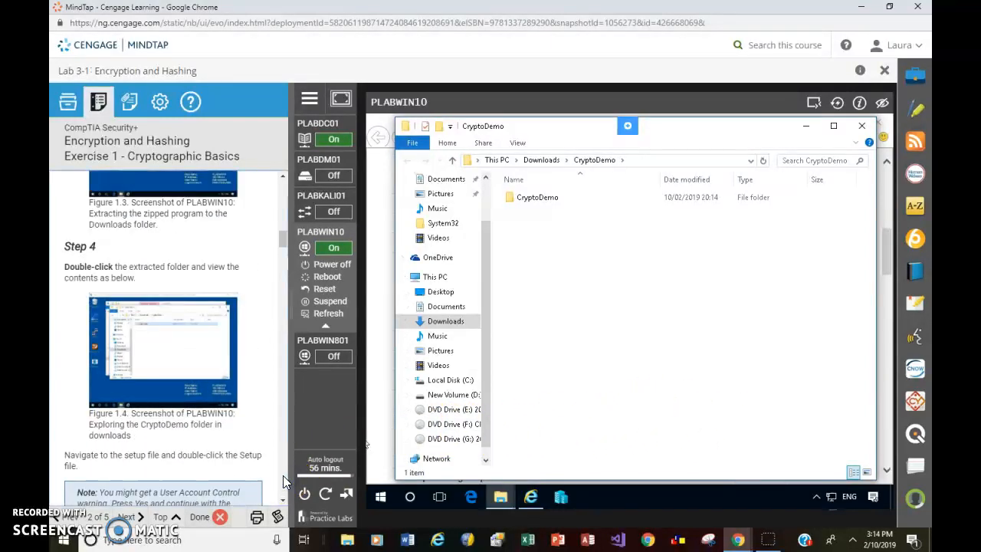
scroll("down", 3)
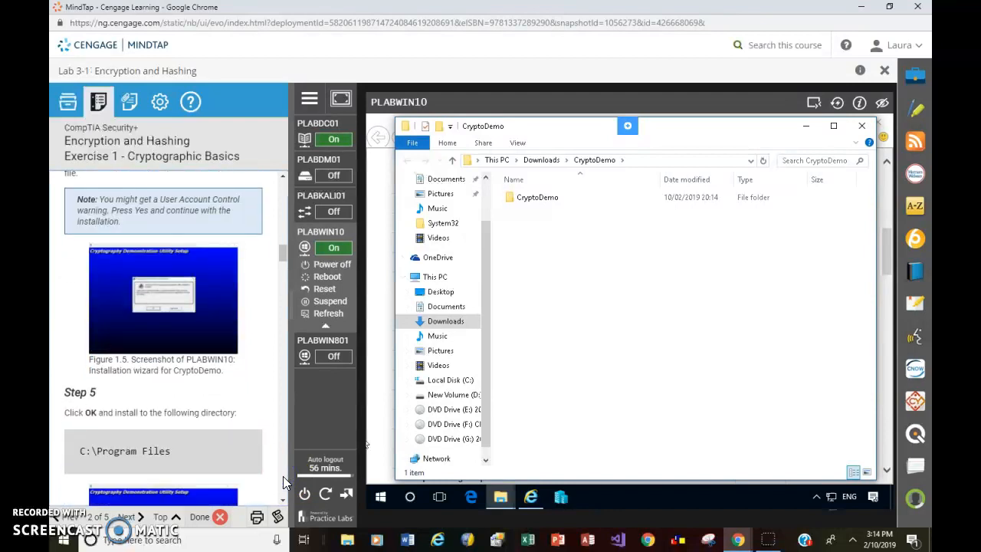
scroll("down", 3)
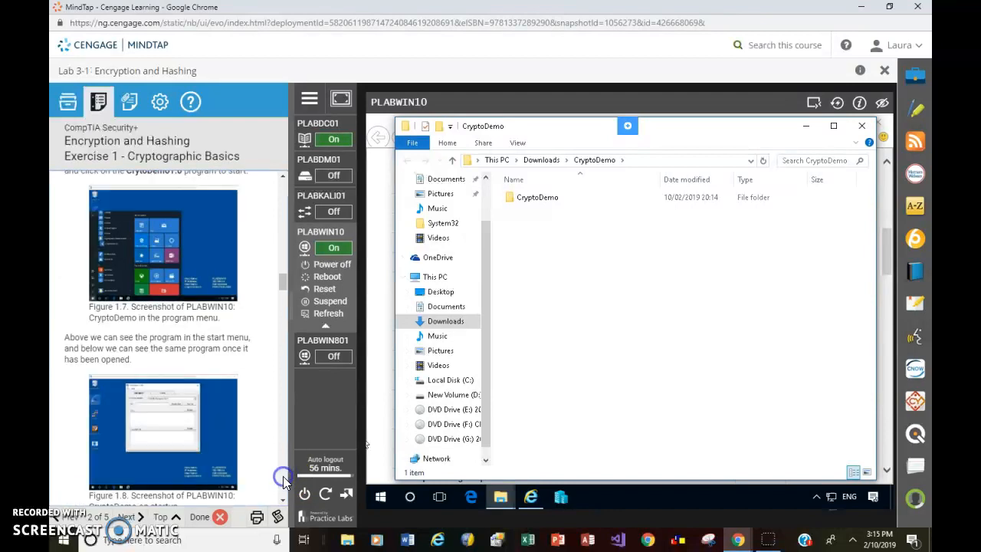
scroll("down", 3)
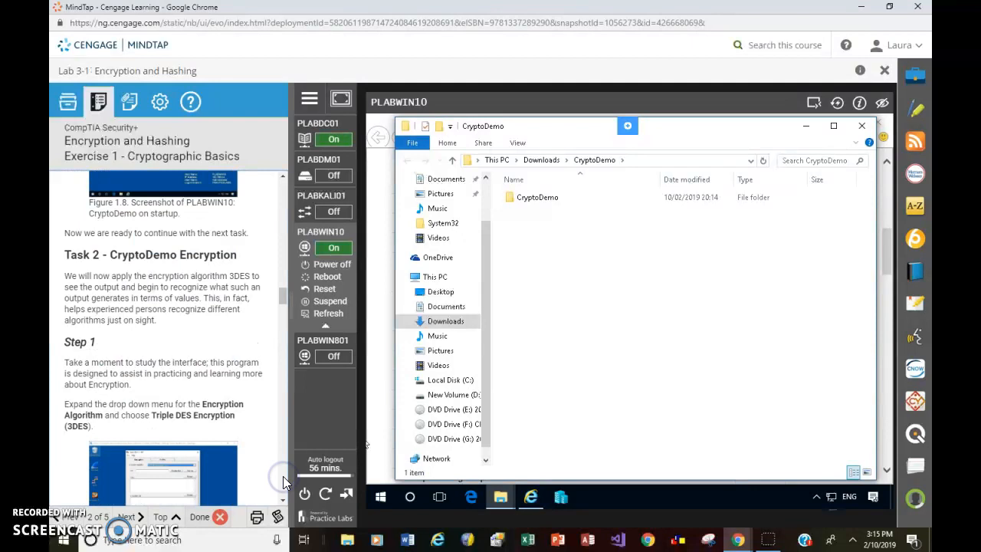
scroll("down", 3)
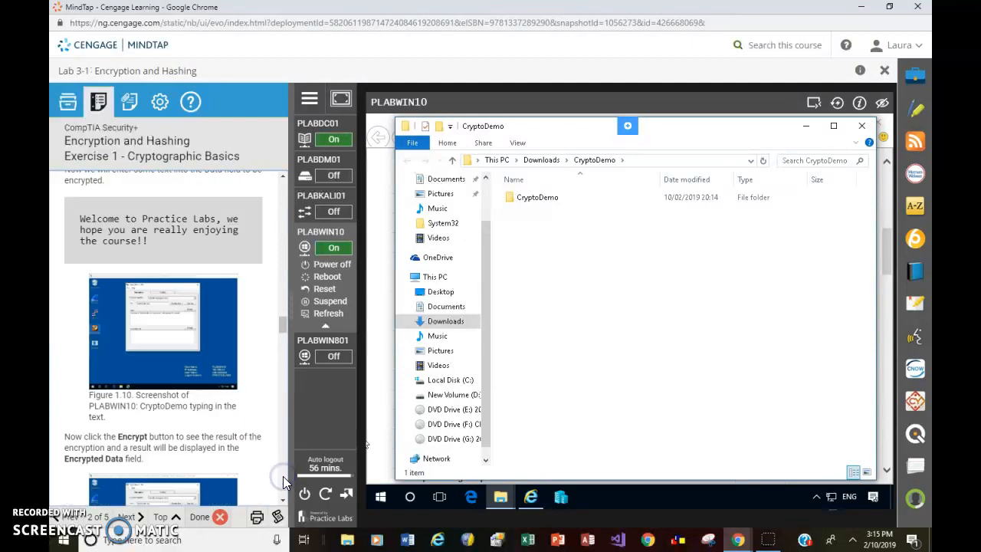
scroll("down", 3)
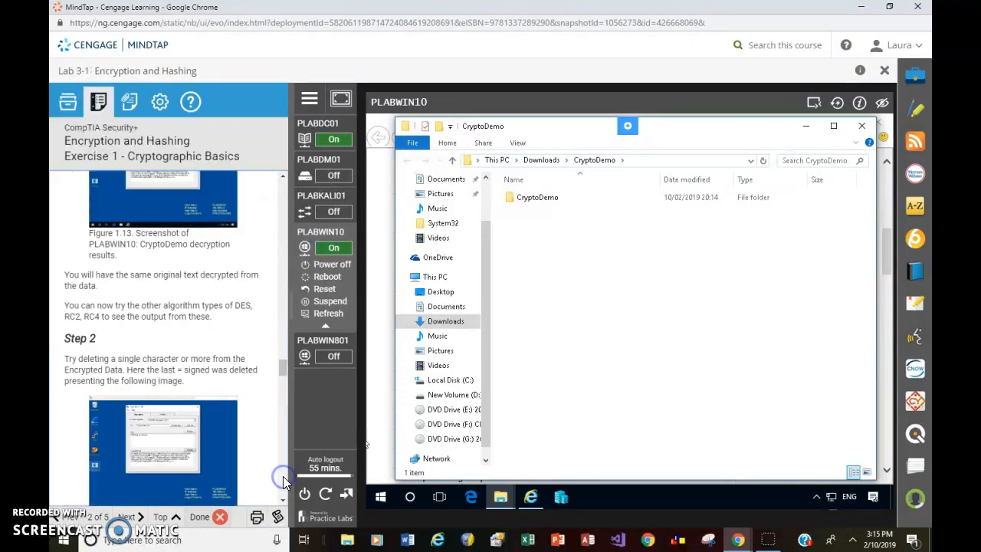
scroll("down", 3)
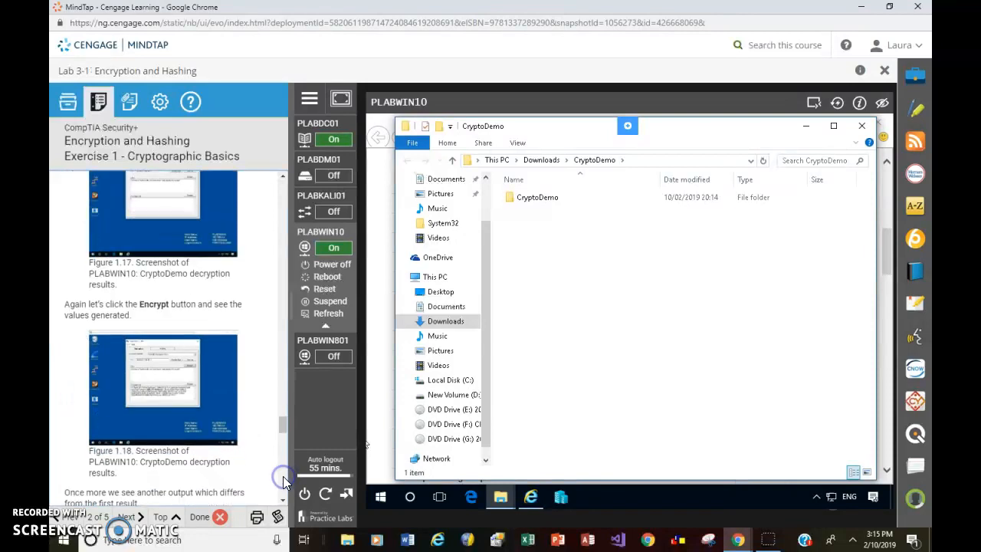
scroll("down", 3)
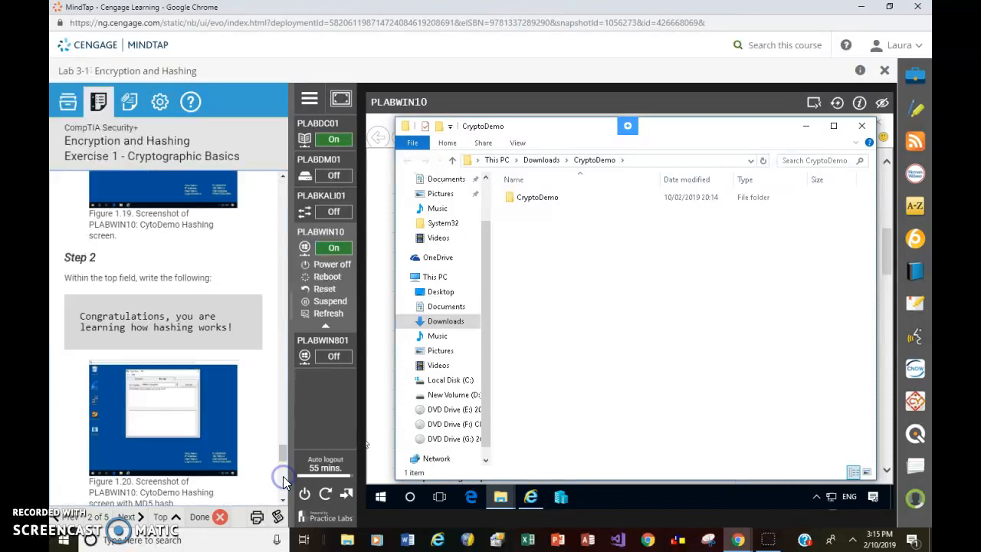
scroll("down", 3)
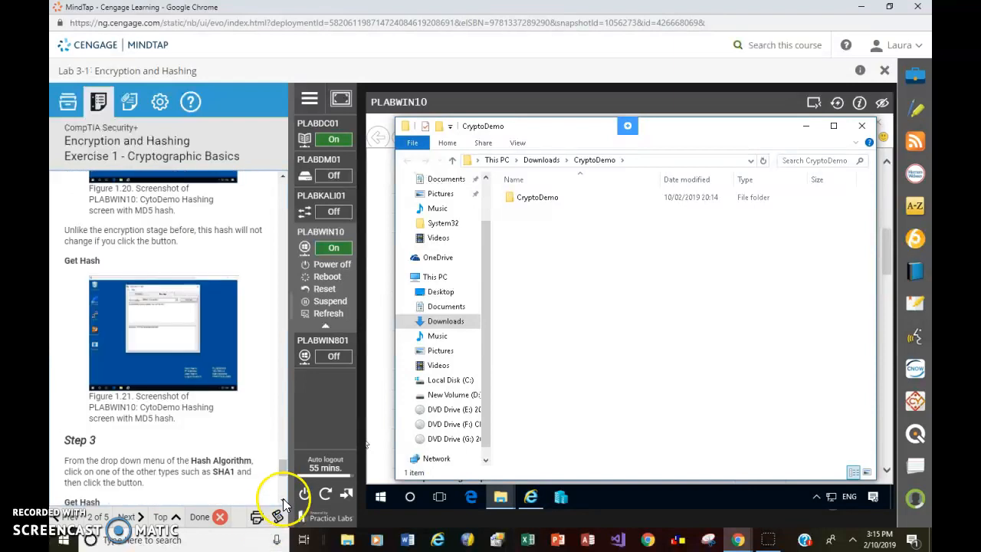
scroll("down", 3)
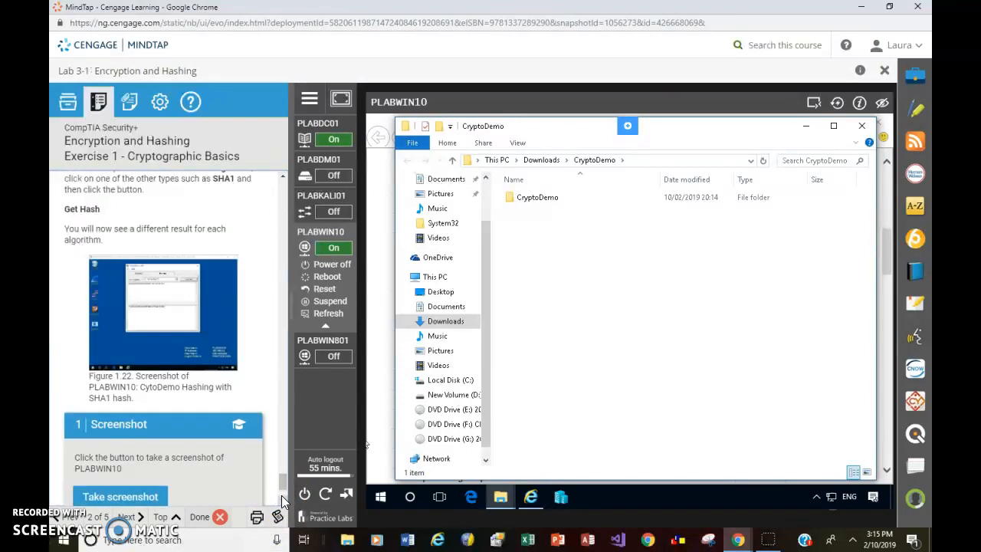
scroll("down", 3)
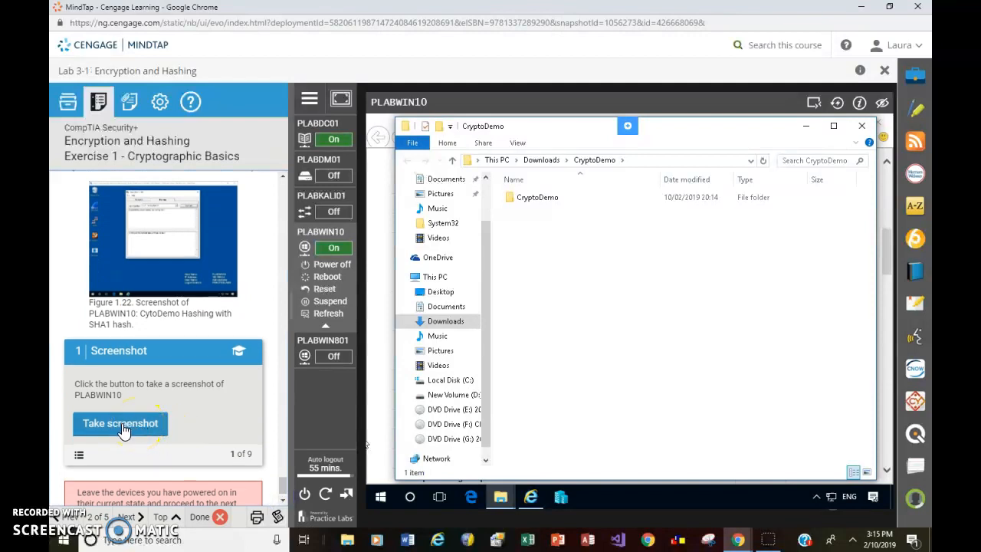
Take the PLABWIN10 screenshot so its thumbnail appears in the Screenshot activity
left_click(120, 423)
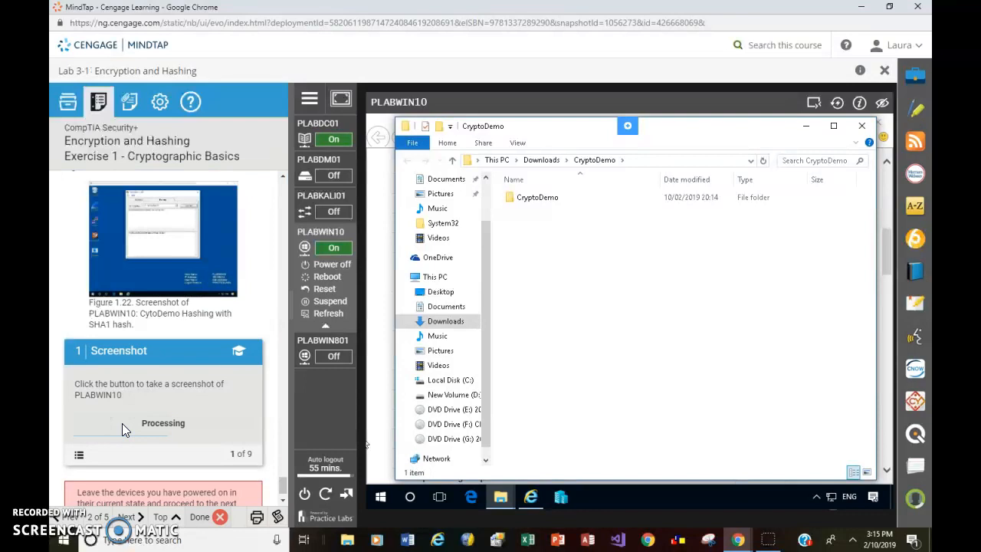
left_click(120, 423)
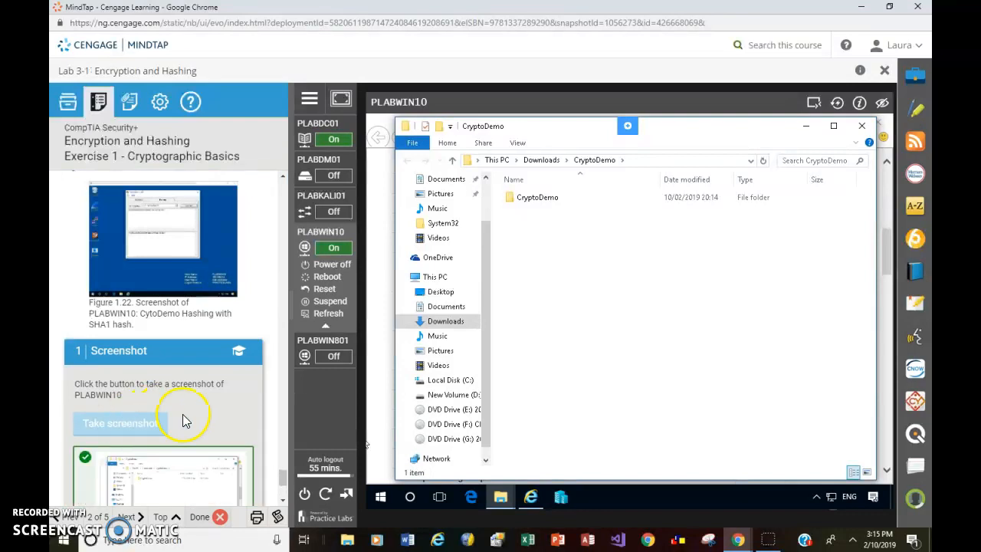
scroll("up", 3)
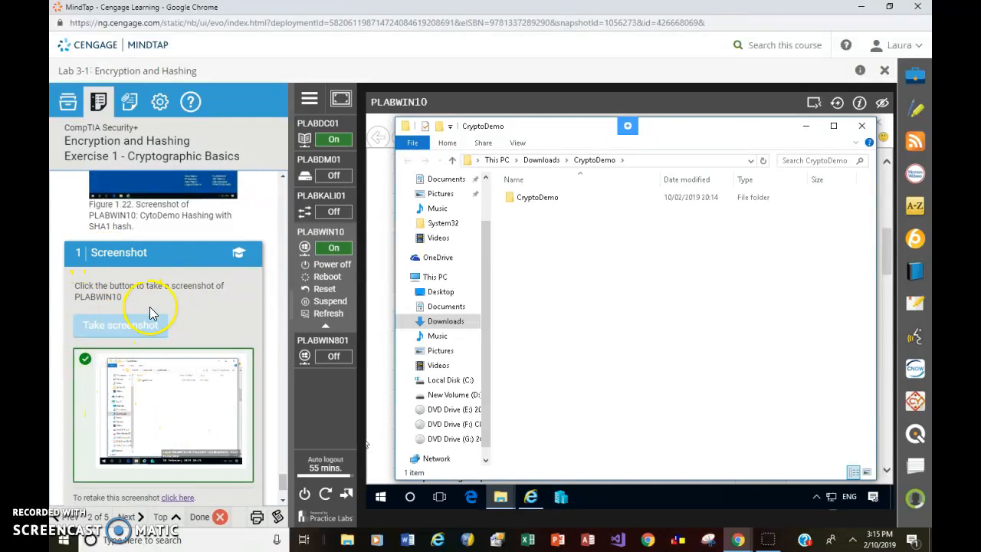
mouse_move(222, 426)
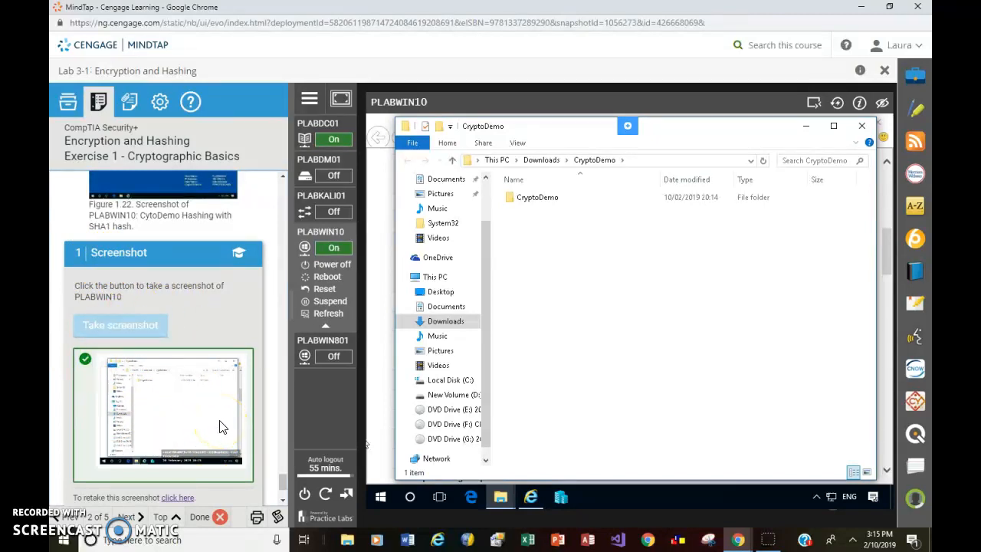